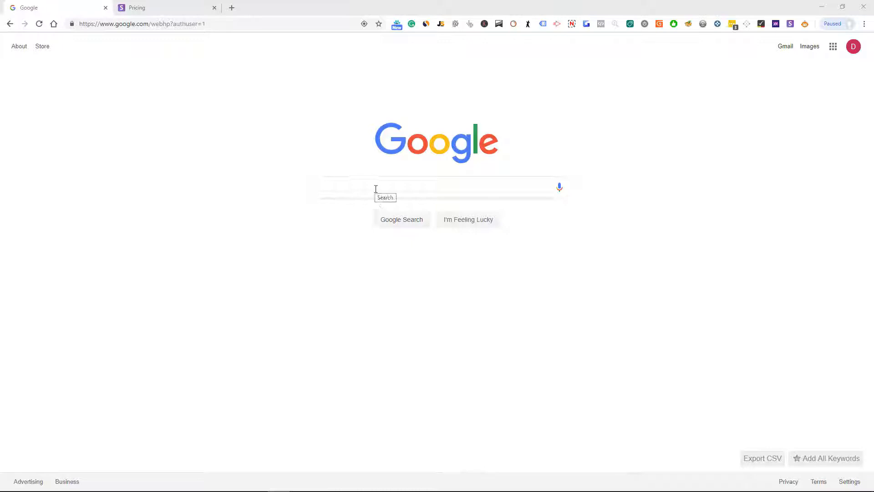
Step: Search Google for Airsheen Services LLC and open its Buzzfile profile
type("Airsheen Services LLC")
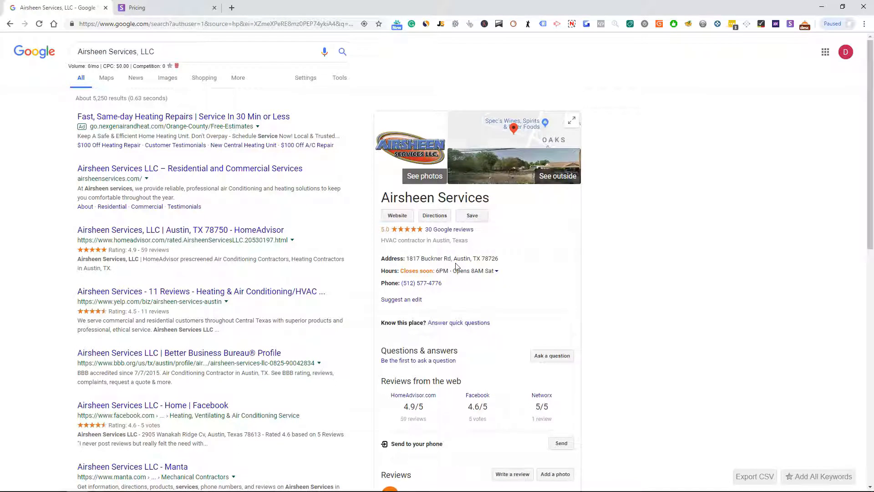
mouse_move(225, 179)
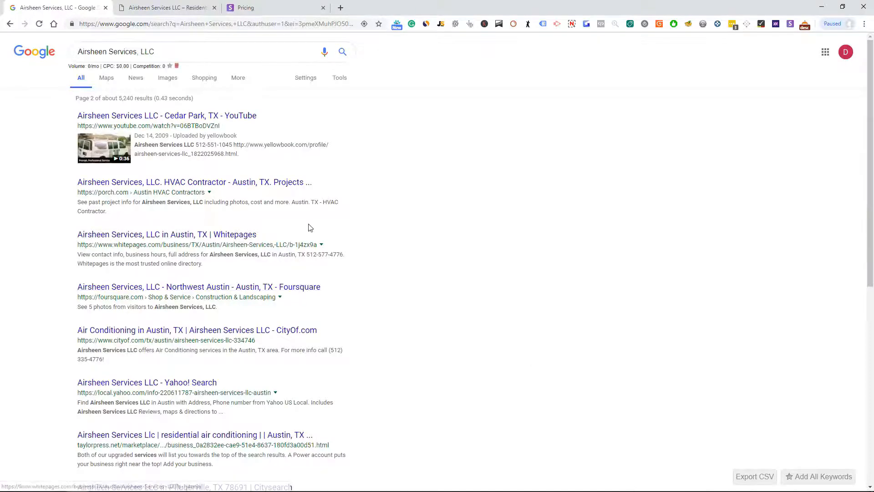
scroll("down", 3)
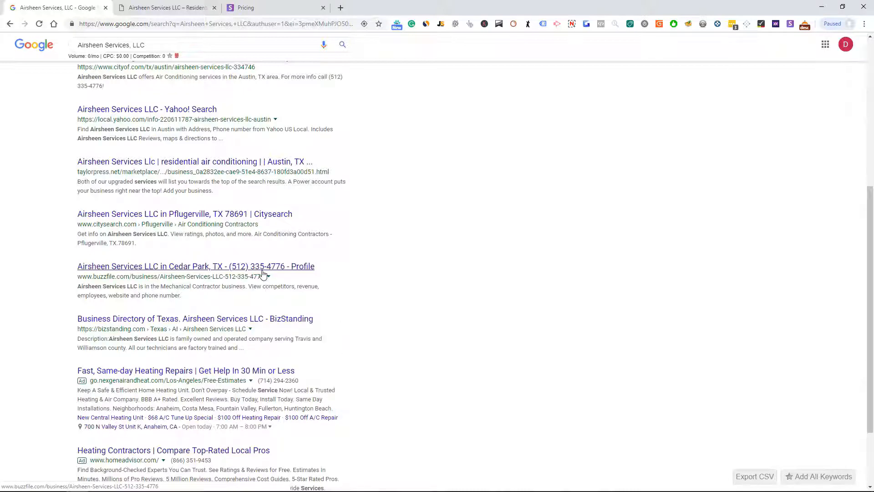
left_click(195, 266)
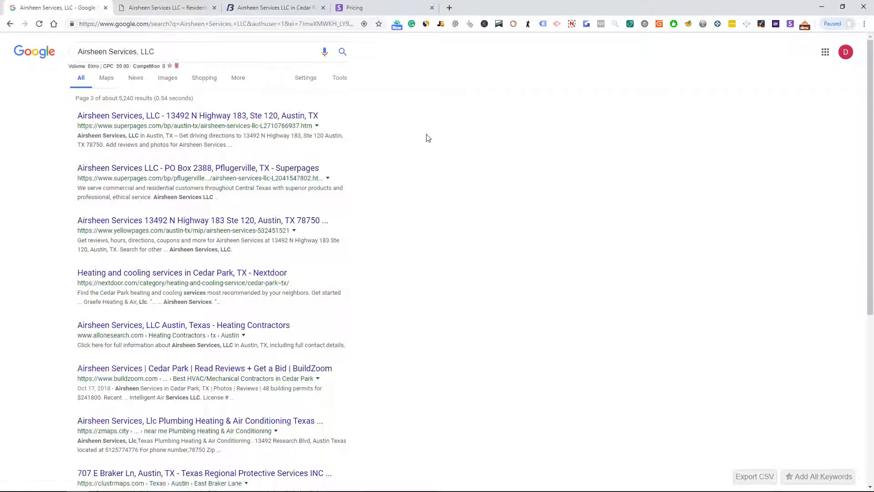
Step: Open the BuildZoom listing for Airsheen Services in a new tab and keep browsing results
right_click(205, 277)
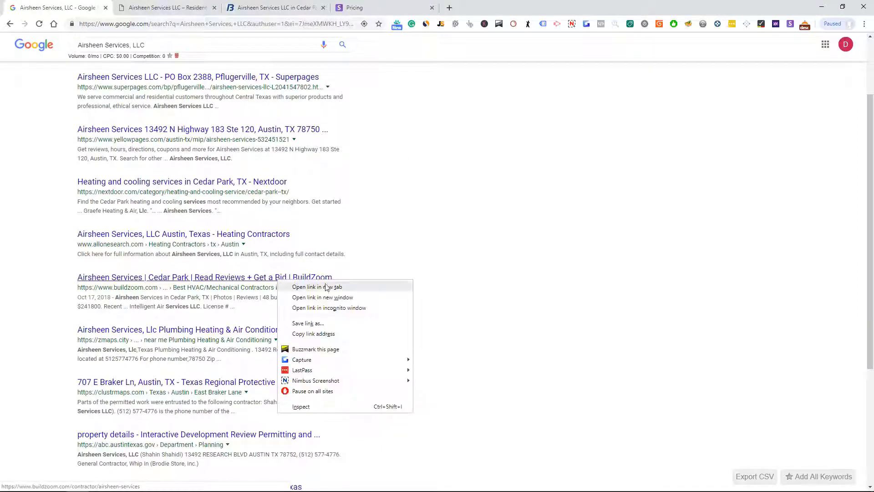
left_click(316, 287)
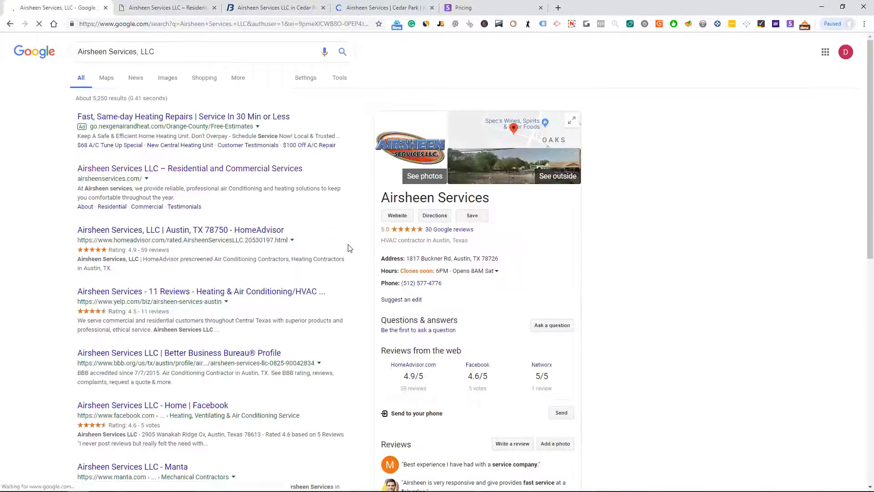
scroll("down", 3)
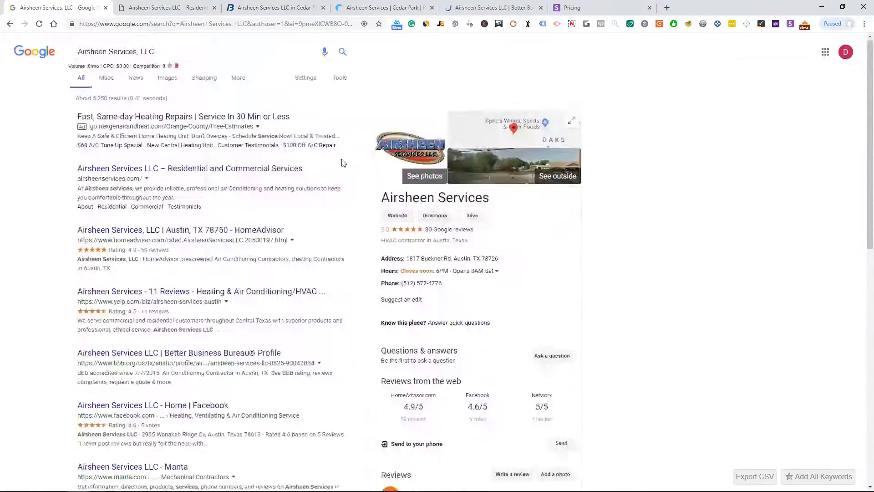
Step: On airsheenservices.com's About page, find owner Shahin Shahidi and select his first name Shahin
left_click(165, 8)
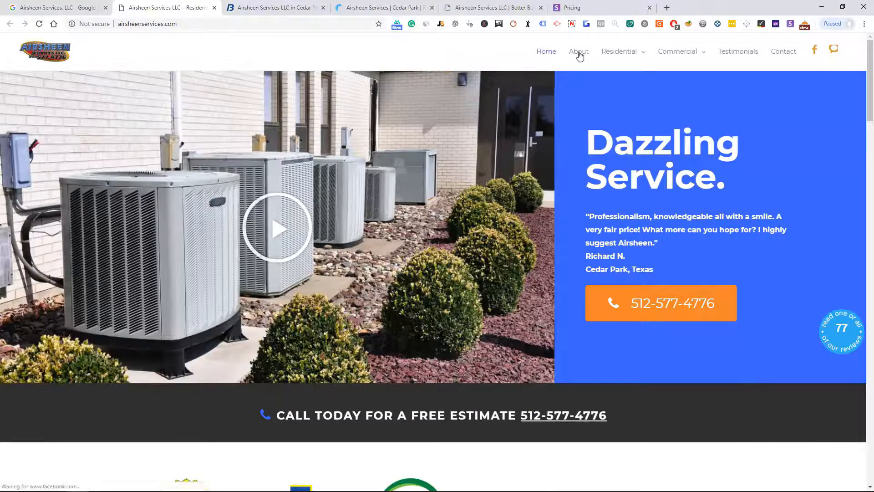
left_click(579, 51)
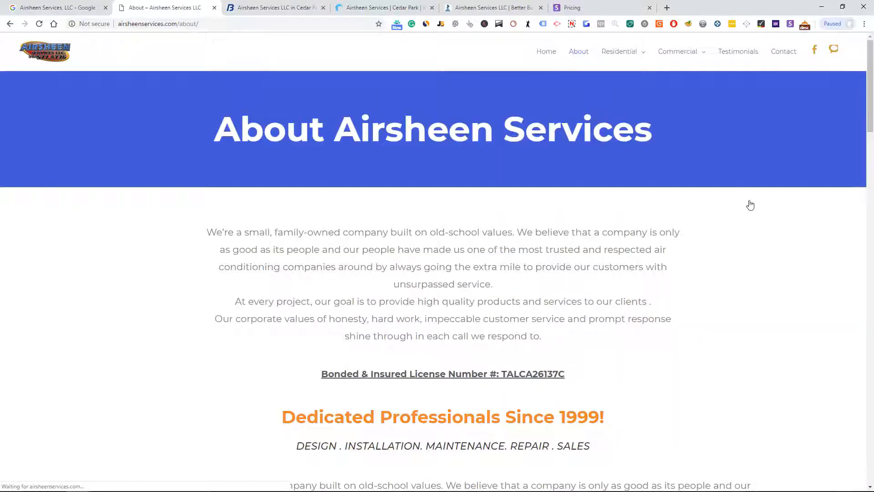
scroll("down", 3)
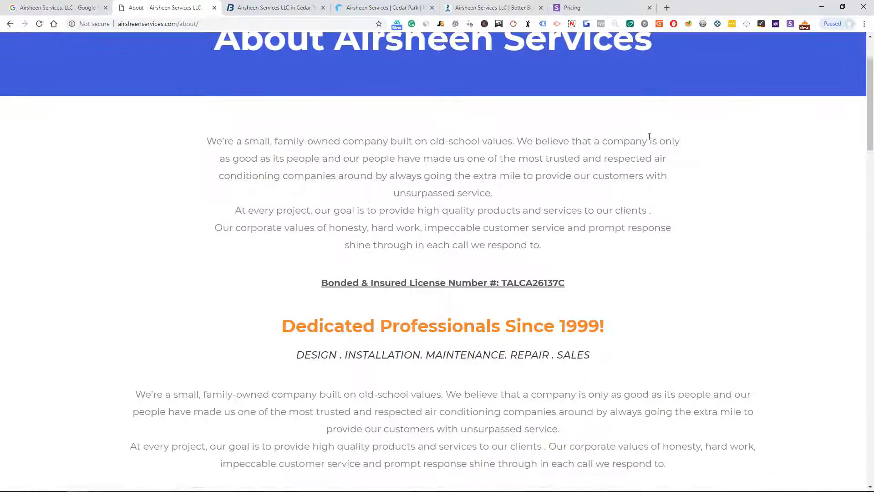
scroll("down", 3)
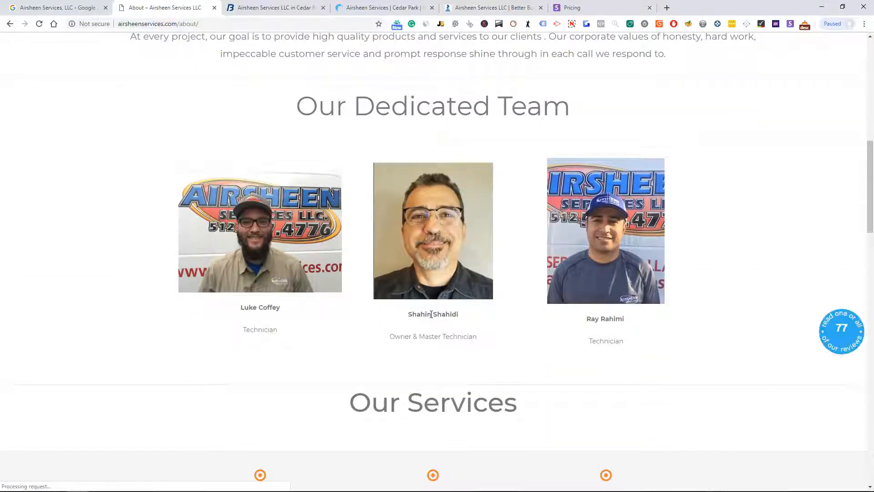
double_click(419, 314)
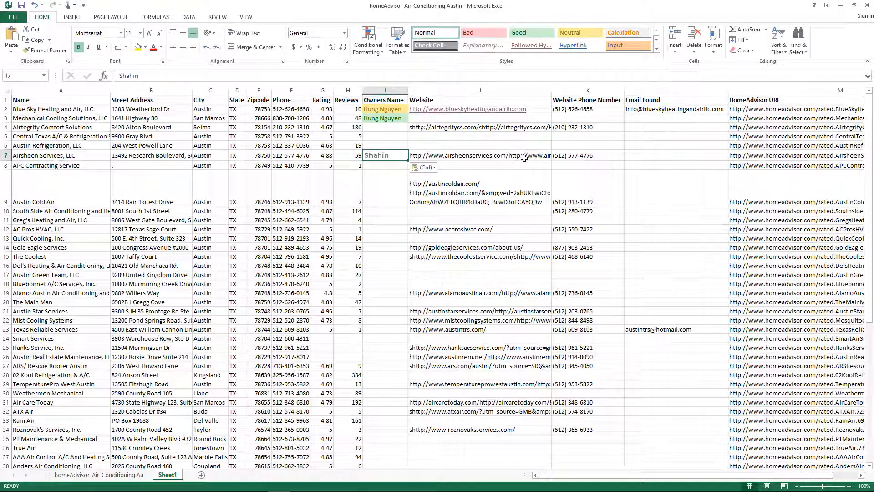
Step: Return to the Airsheen website after recording Shahin as owner name
left_click(480, 155)
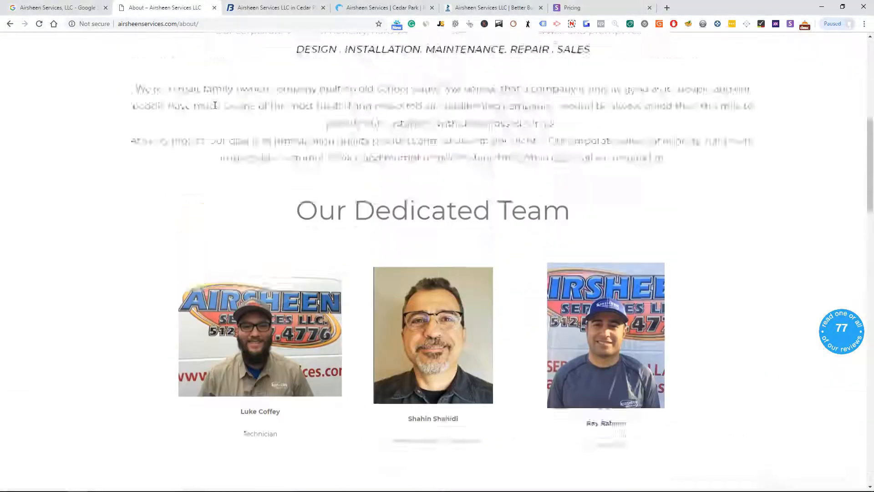
scroll("up", 3)
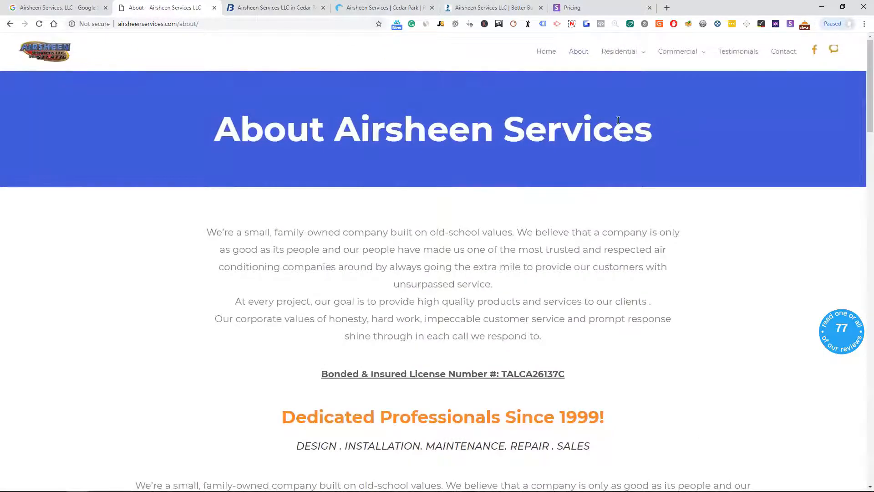
left_click(783, 51)
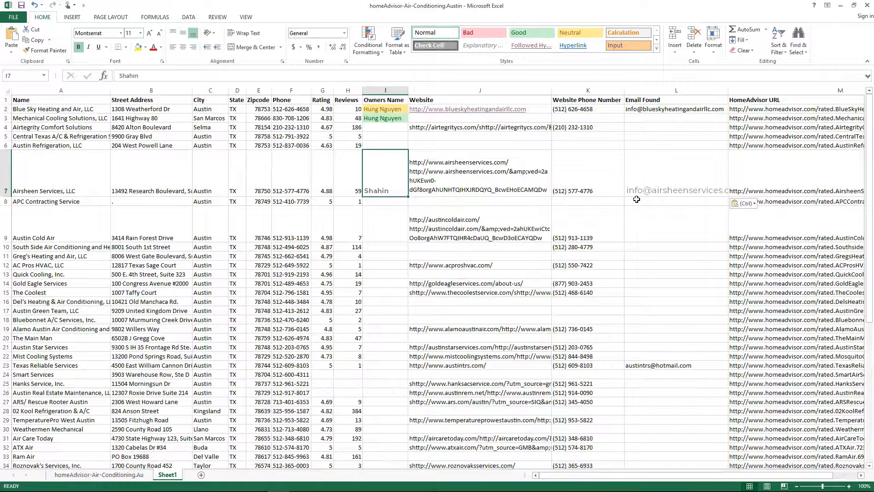
mouse_move(80, 265)
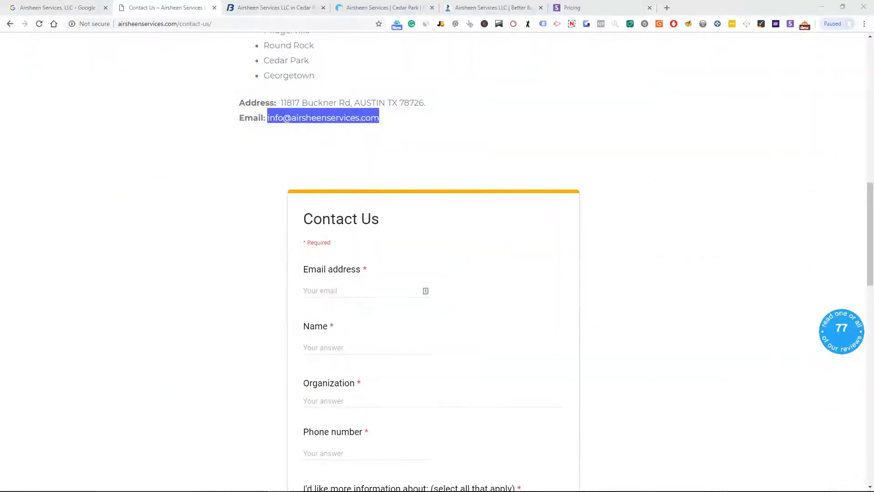
Step: Run a new Google search for AC Pros HVAC, LLC from the results tab
left_click(53, 8)
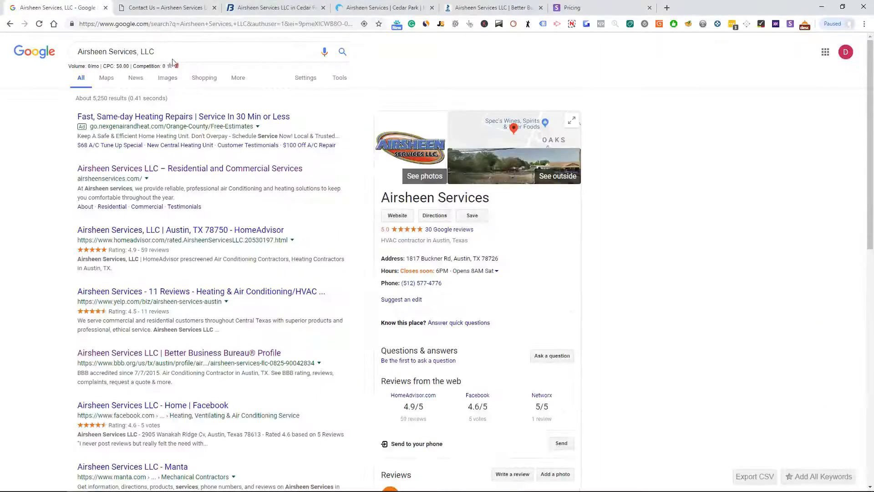
type("AC Pros HVAC, LLC")
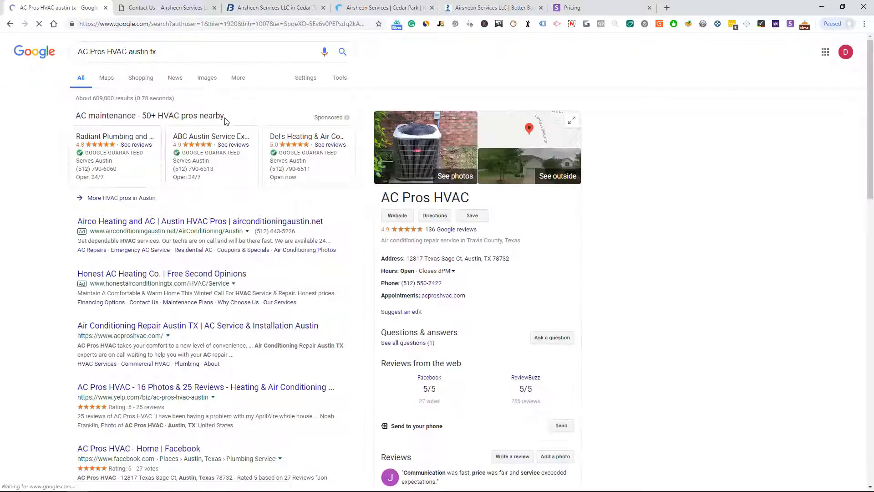
scroll("down", 3)
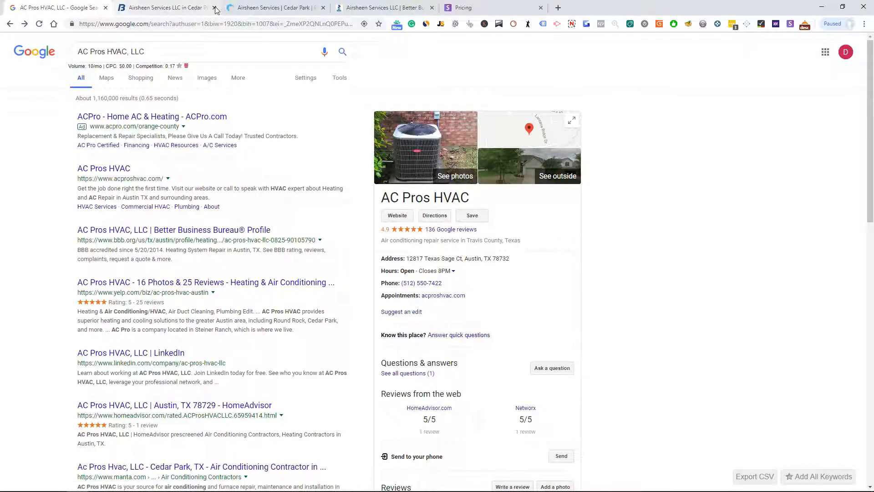
Step: Close the Buzzfile and BuildZoom tabs and browse page two of AC Pros results
left_click(162, 8)
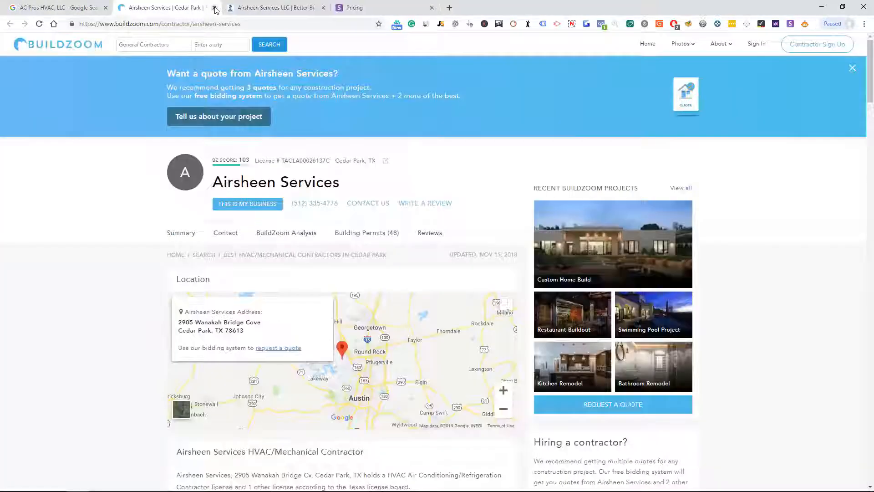
left_click(214, 7)
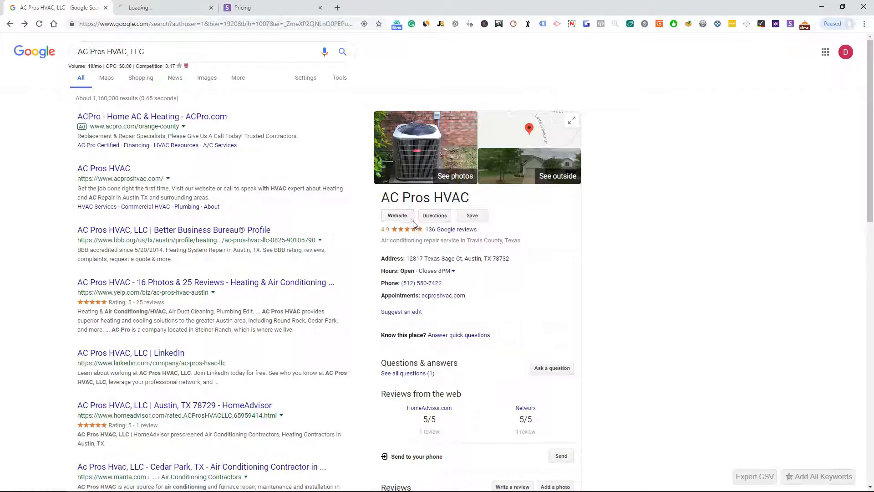
scroll("down", 3)
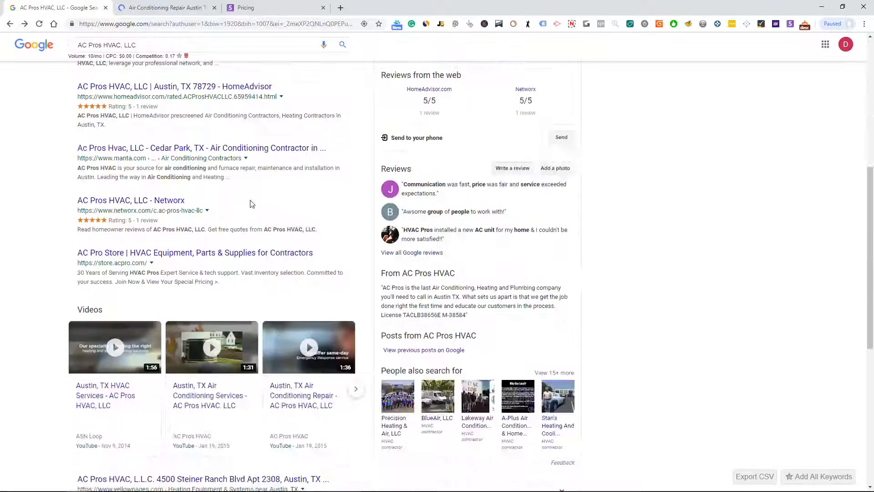
scroll("down", 3)
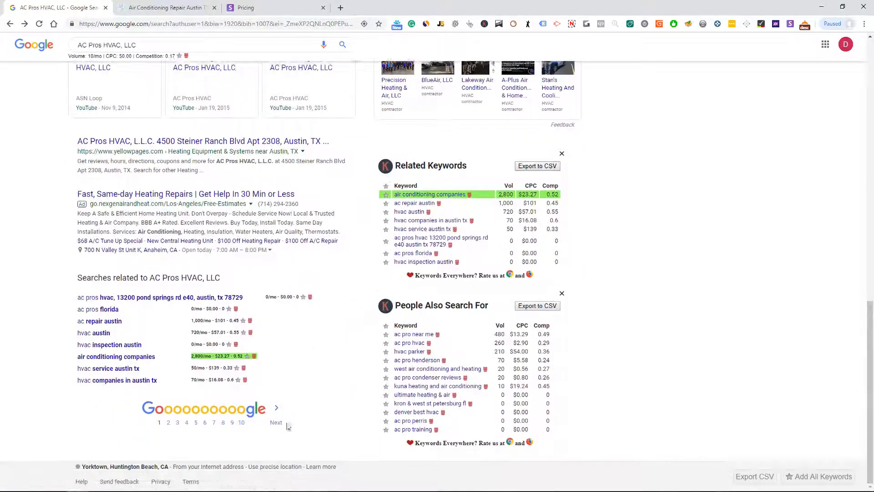
left_click(275, 422)
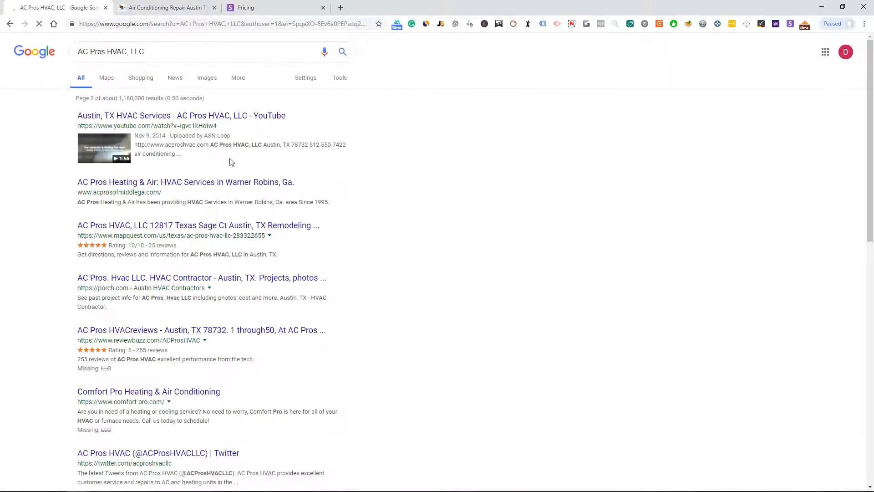
scroll("down", 3)
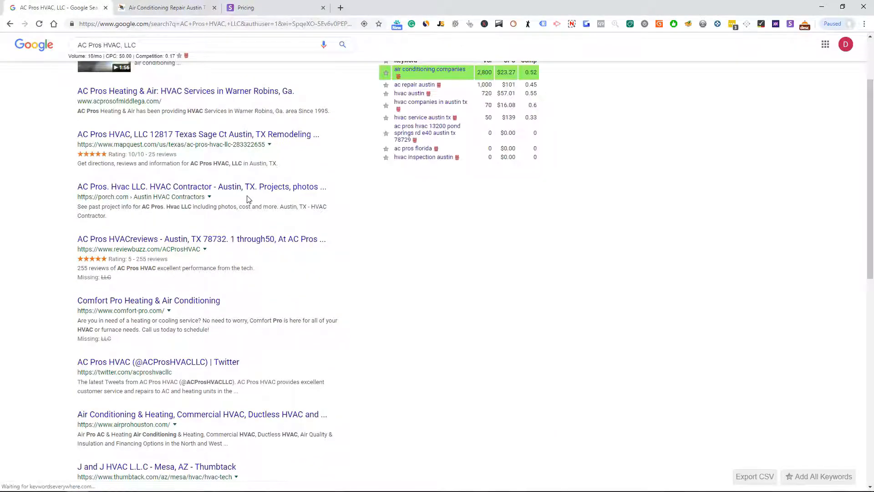
scroll("down", 3)
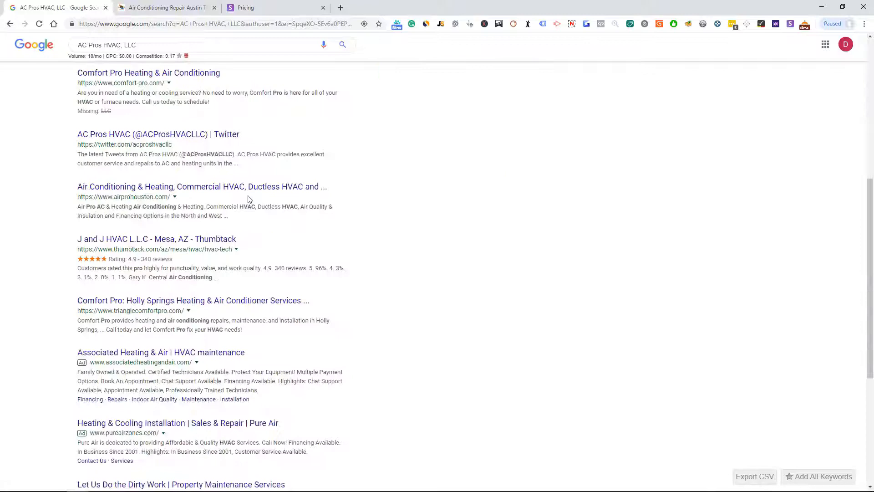
scroll("down", 3)
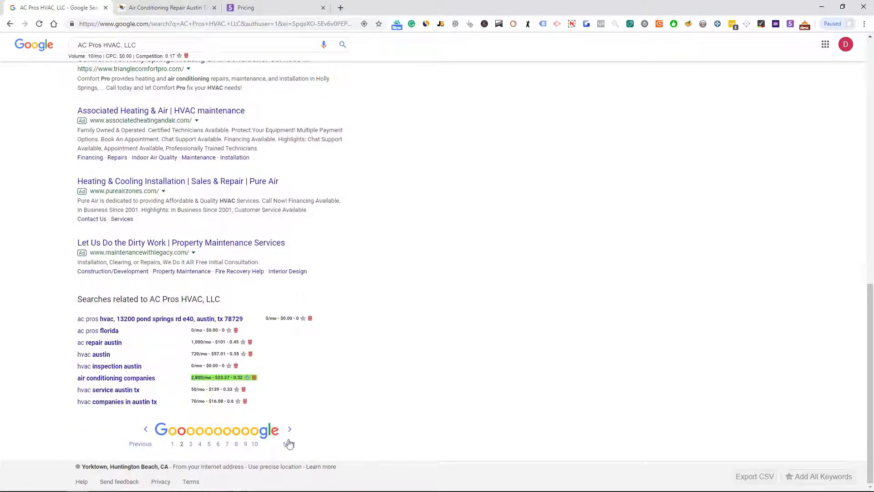
Step: Check page three of AC Pros results, then return to page one with its business listing
left_click(191, 443)
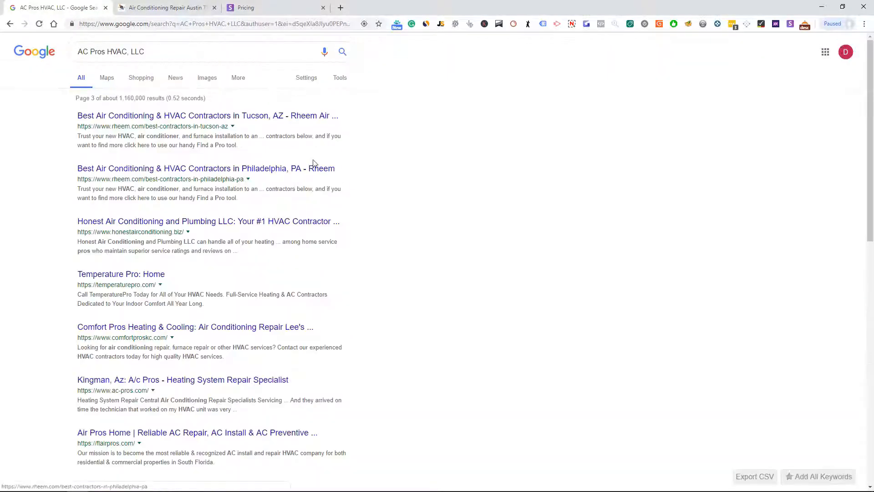
scroll("down", 3)
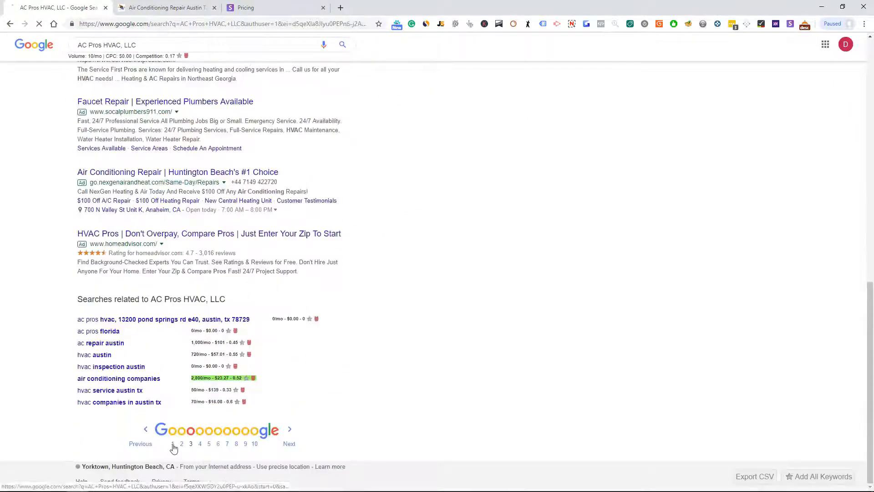
left_click(173, 443)
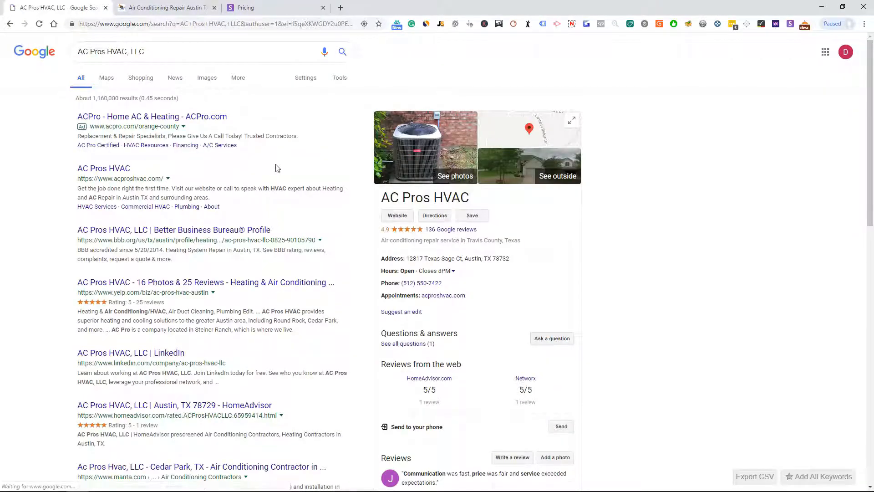
scroll("down", 3)
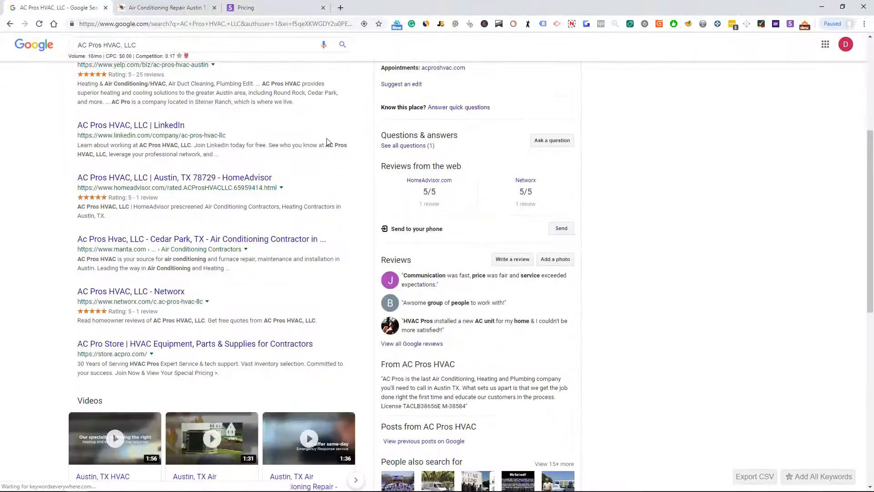
scroll("down", 3)
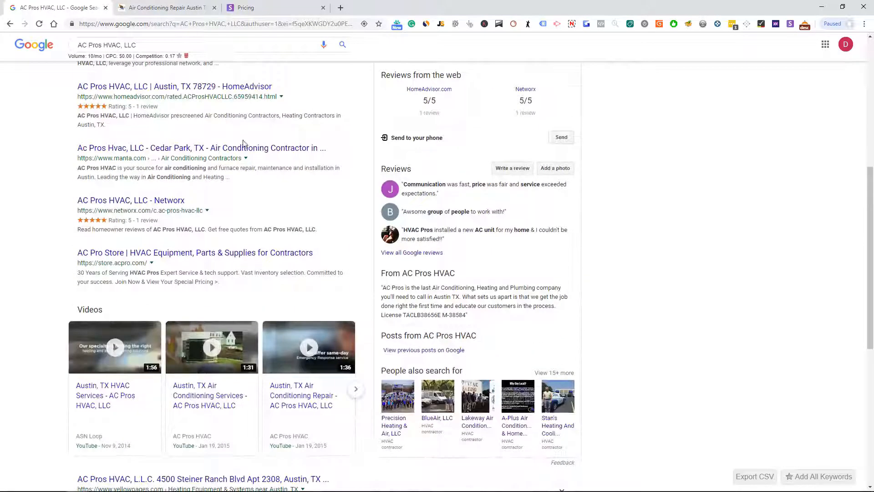
Step: Open acproshvac.com and read its About Us page naming founder Noah Franklin
left_click(165, 8)
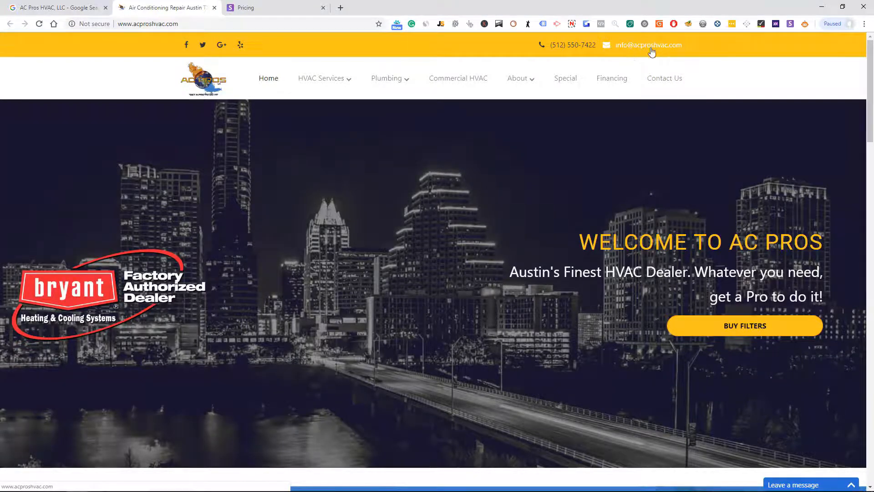
mouse_move(690, 82)
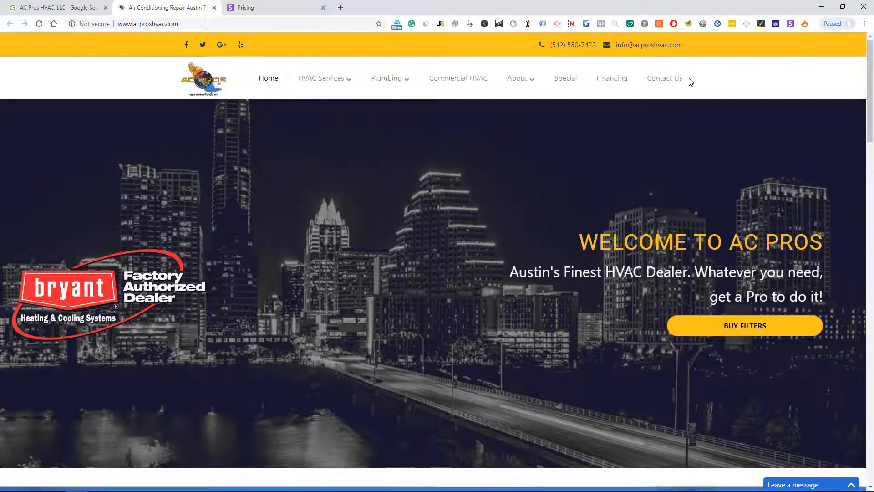
mouse_move(674, 121)
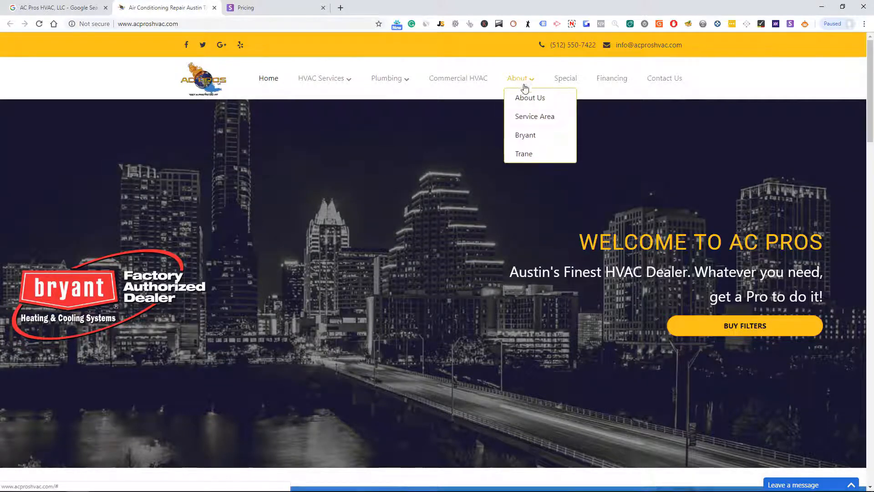
left_click(529, 98)
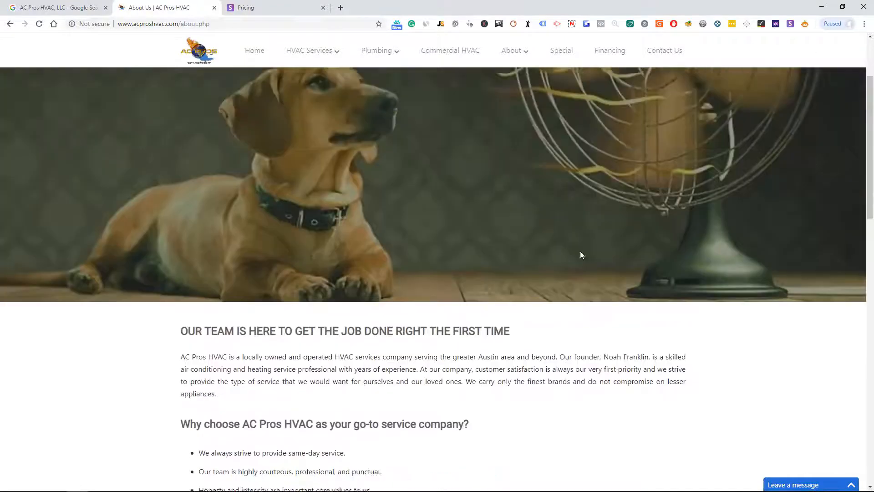
scroll("down", 3)
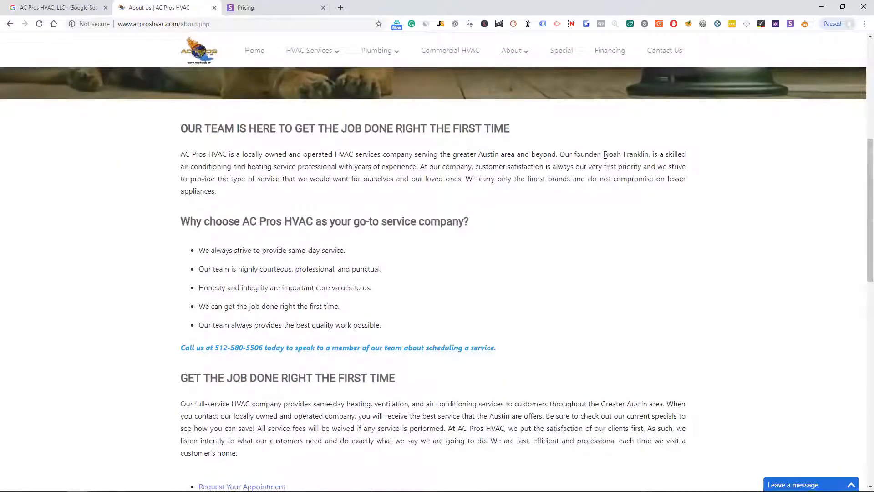
scroll("up", 3)
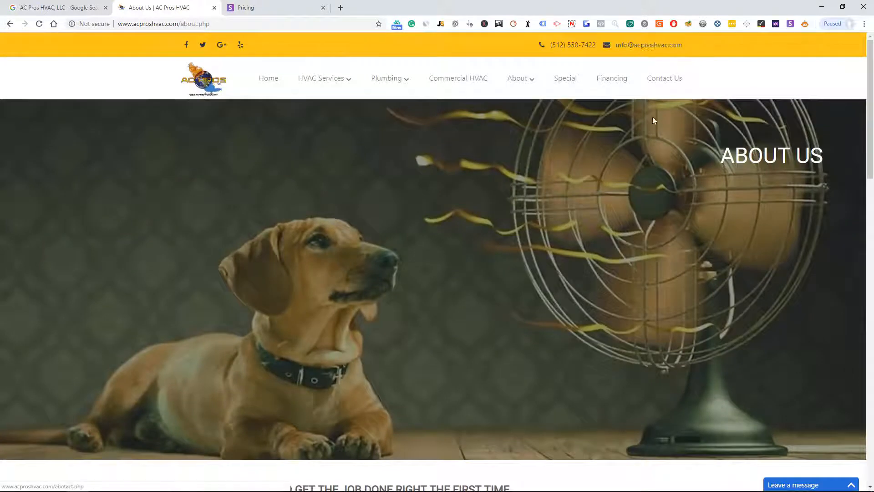
scroll("down", 3)
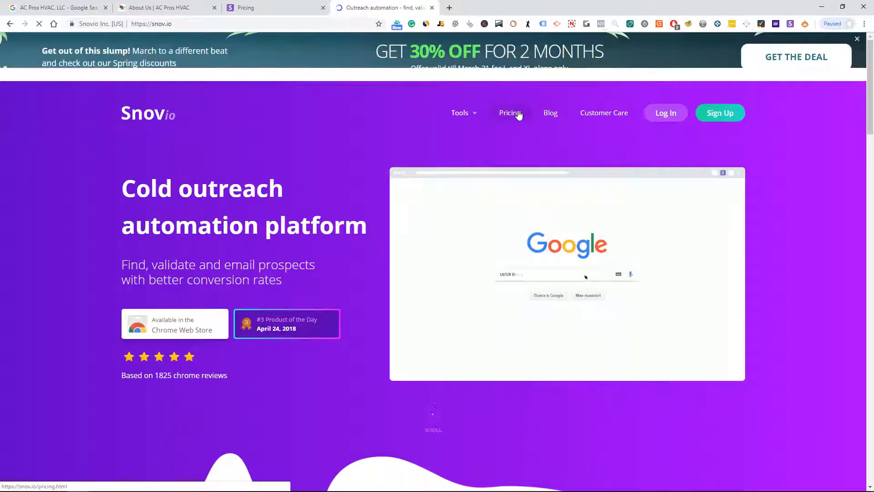
Step: View Snov.io's pricing page with monthly plans from S at $29 to XL at $97
left_click(510, 113)
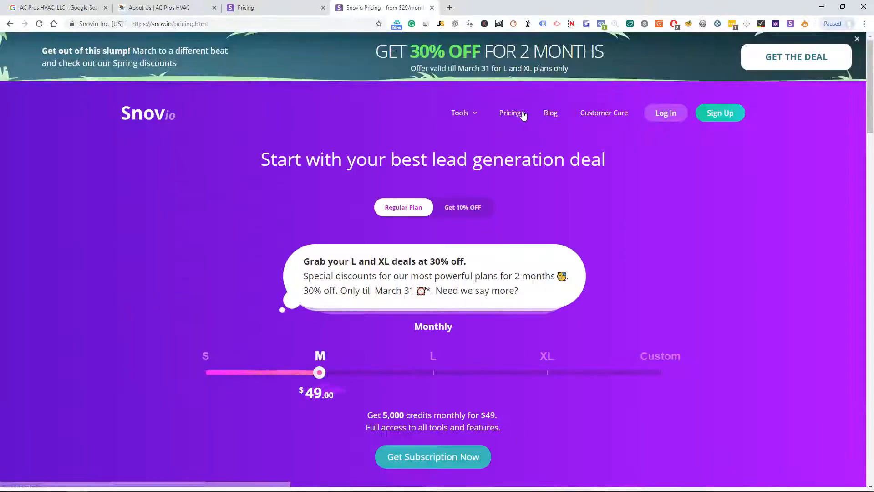
mouse_move(664, 181)
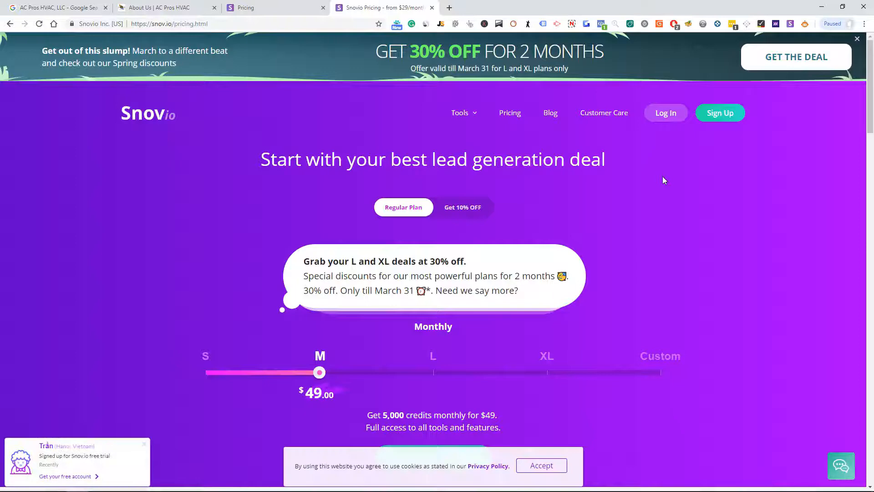
scroll("down", 3)
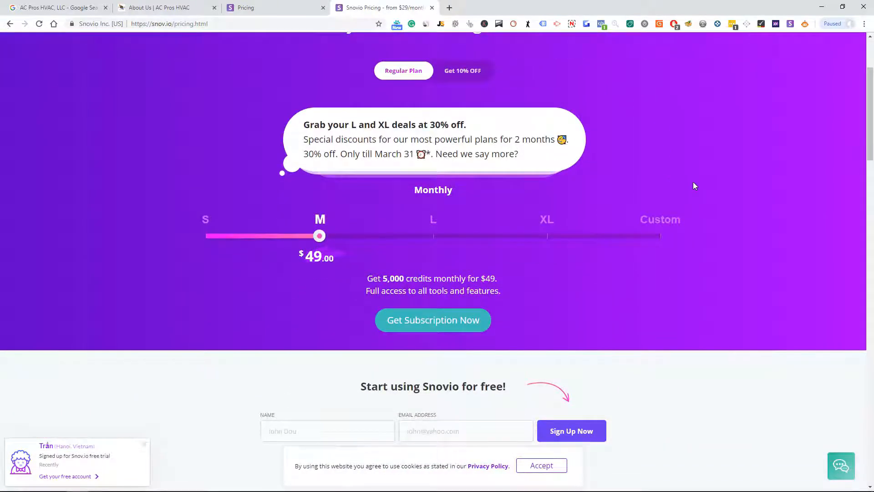
scroll("down", 3)
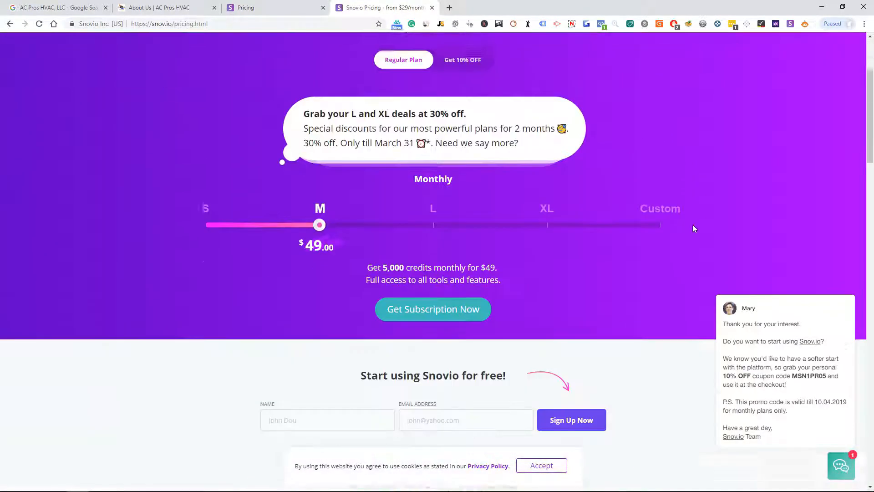
scroll("down", 3)
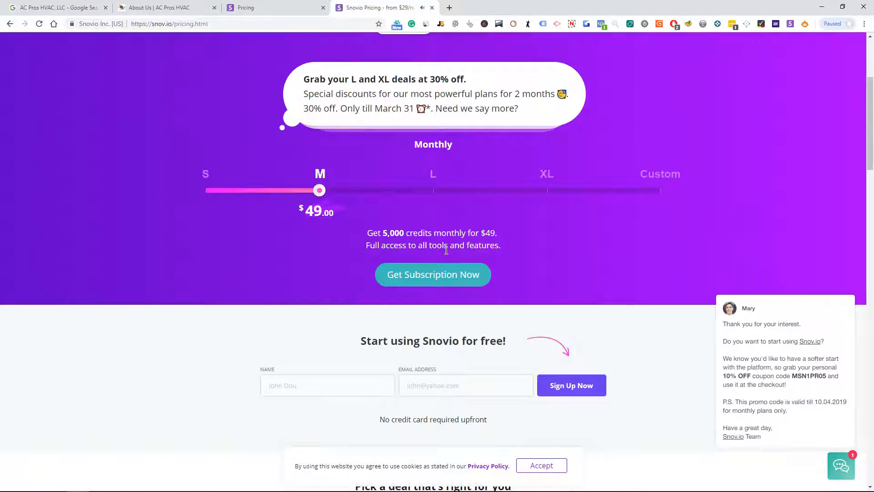
scroll("down", 3)
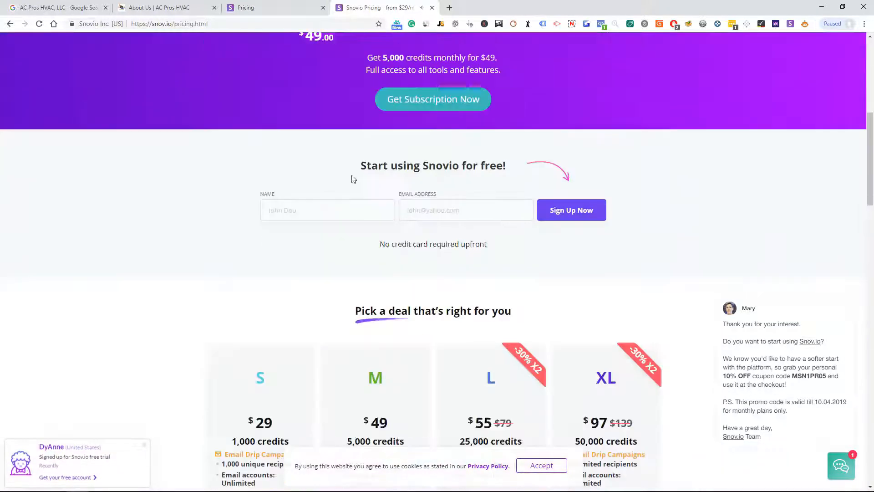
Step: Review the Snov.io plan cards' email finder limits, then return to the AC Pros About Us page
scroll("down", 3)
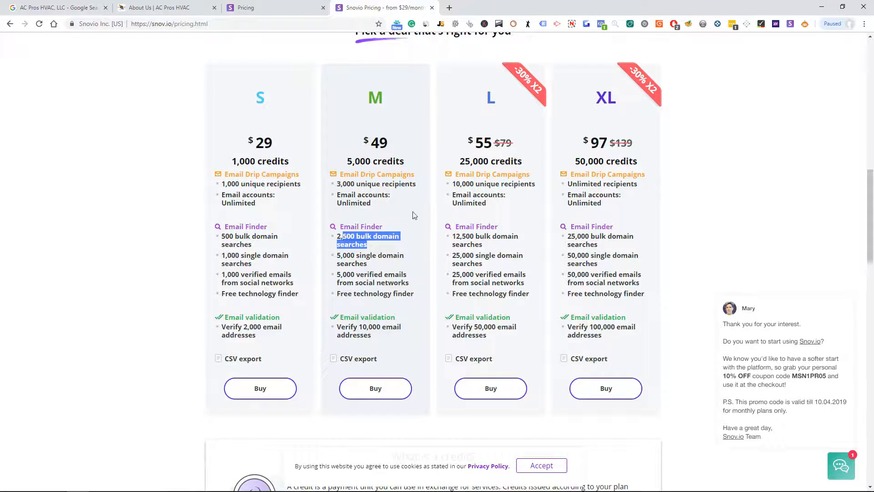
mouse_move(378, 208)
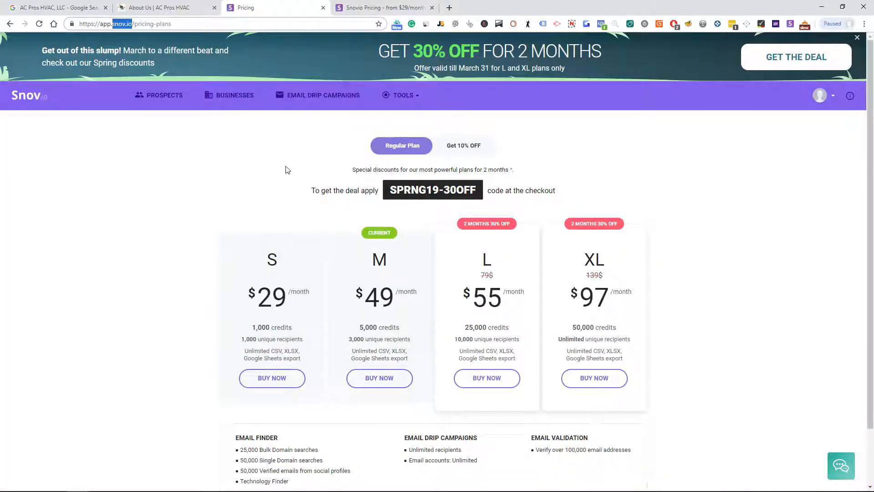
mouse_move(219, 134)
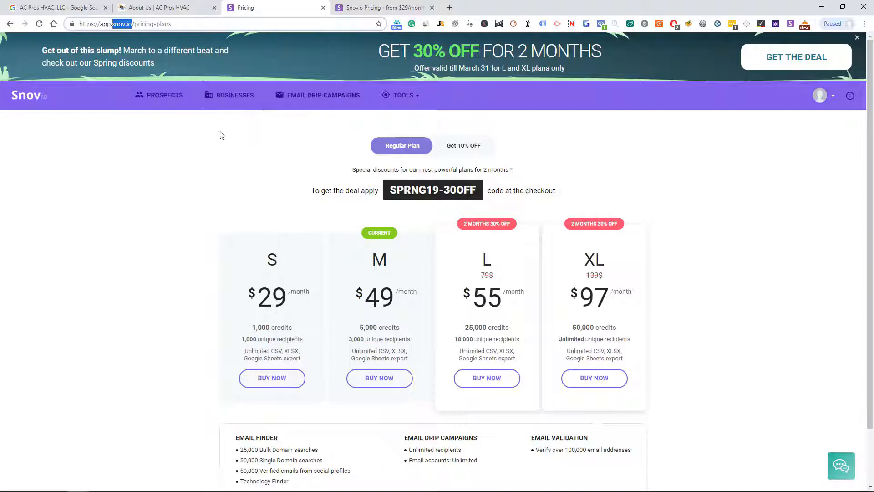
left_click(162, 7)
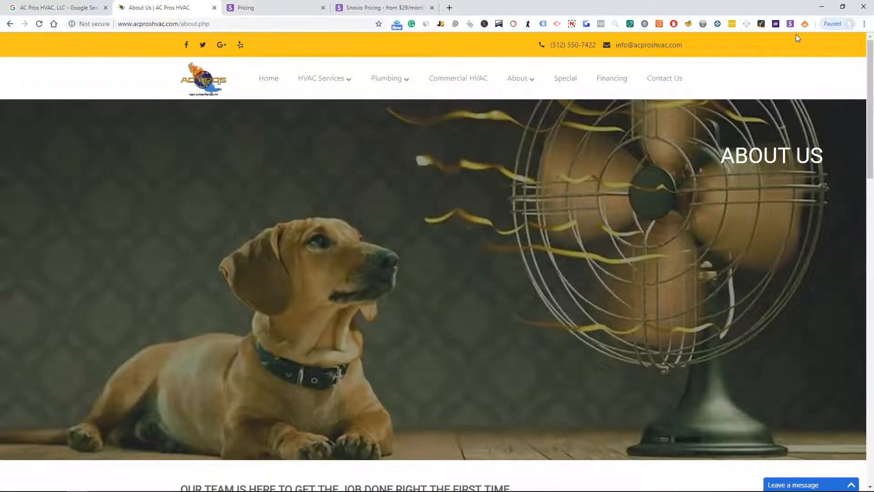
mouse_move(791, 24)
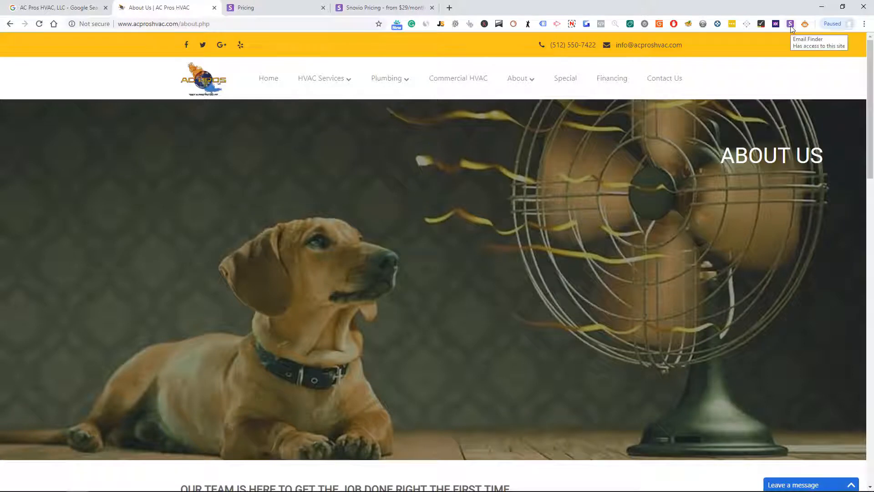
left_click(790, 24)
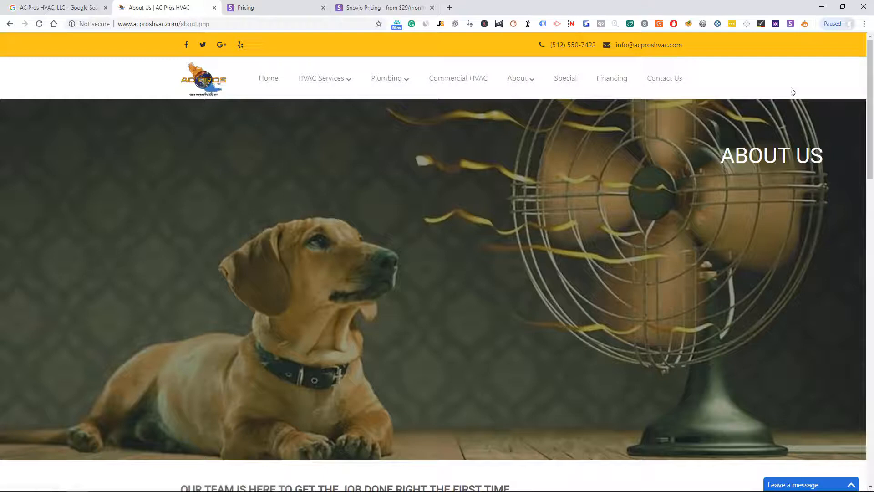
scroll("down", 3)
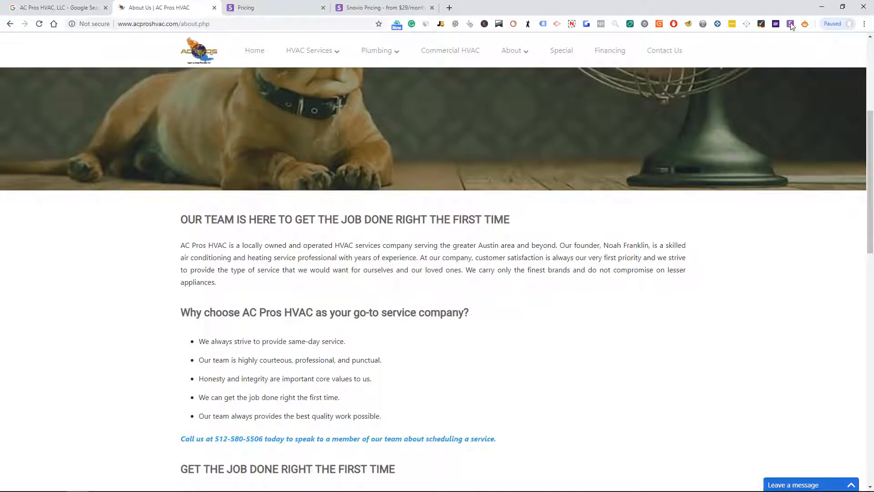
left_click(790, 24)
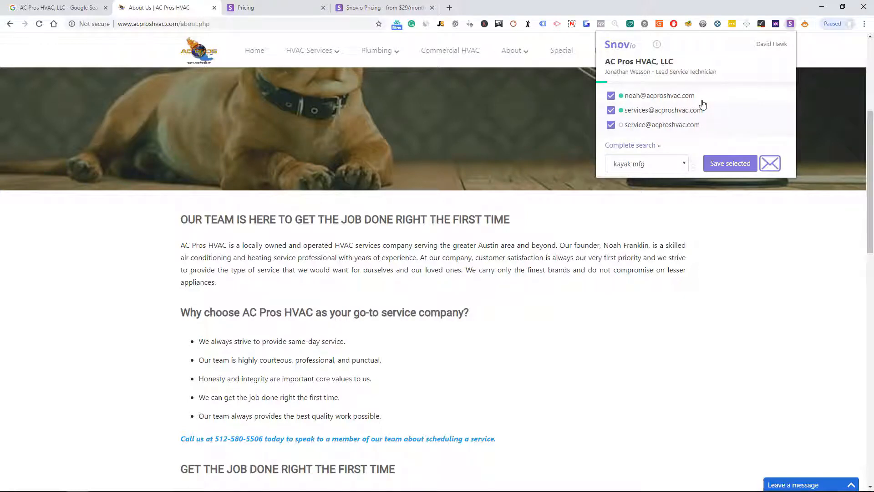
mouse_move(672, 94)
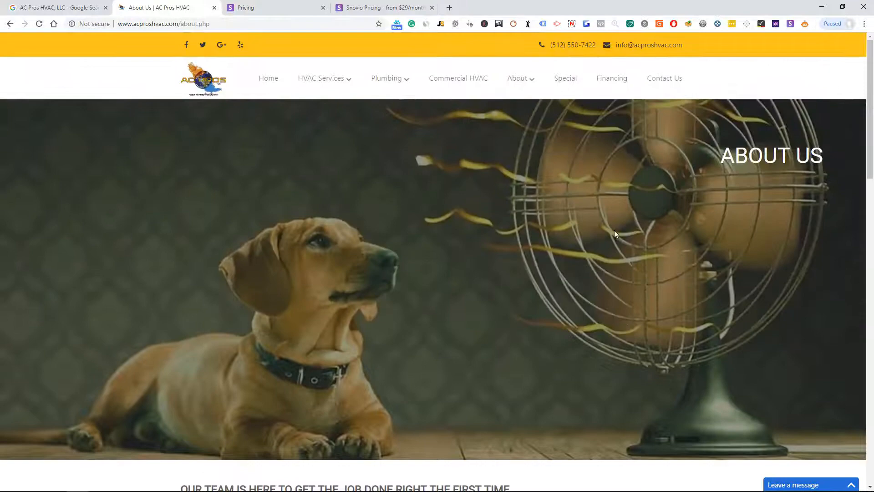
Step: Search Google for Mist Cooling Systems from the results tab
left_click(56, 7)
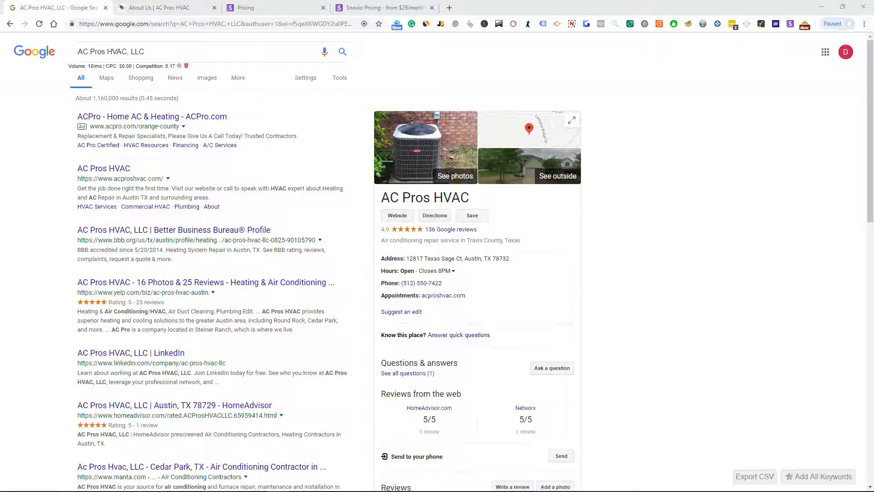
mouse_move(341, 183)
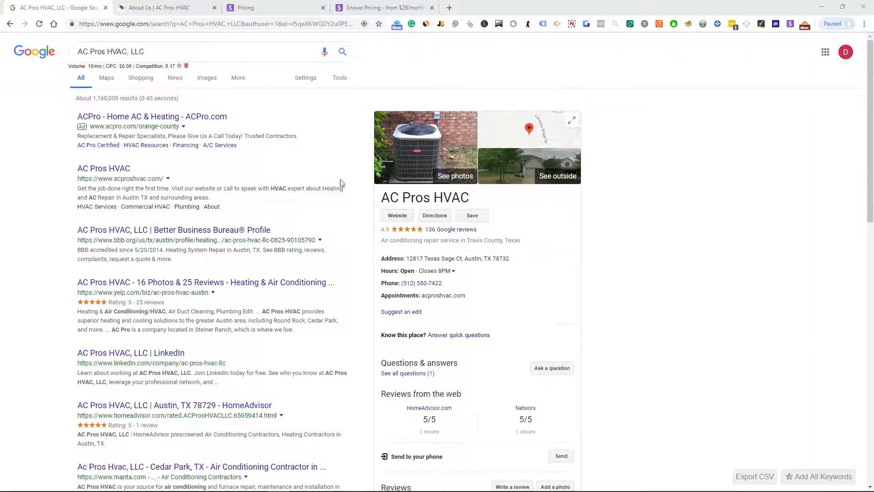
type("Mist Cooling Systems")
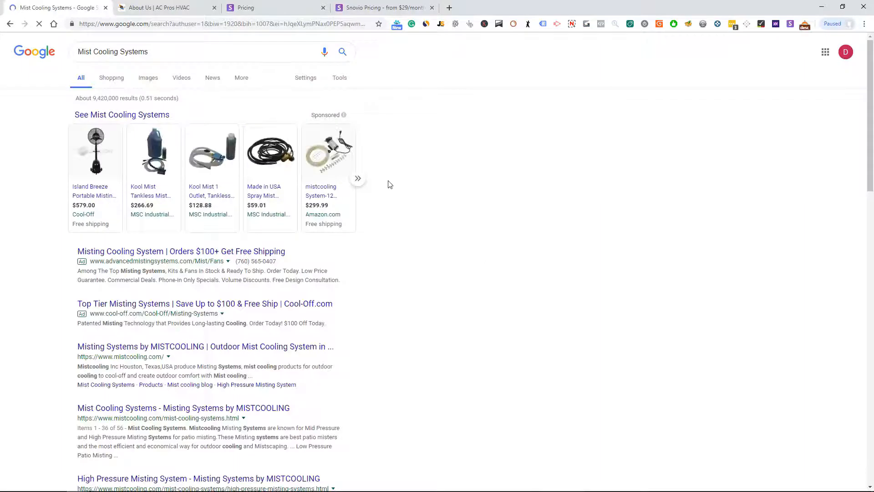
scroll("down", 3)
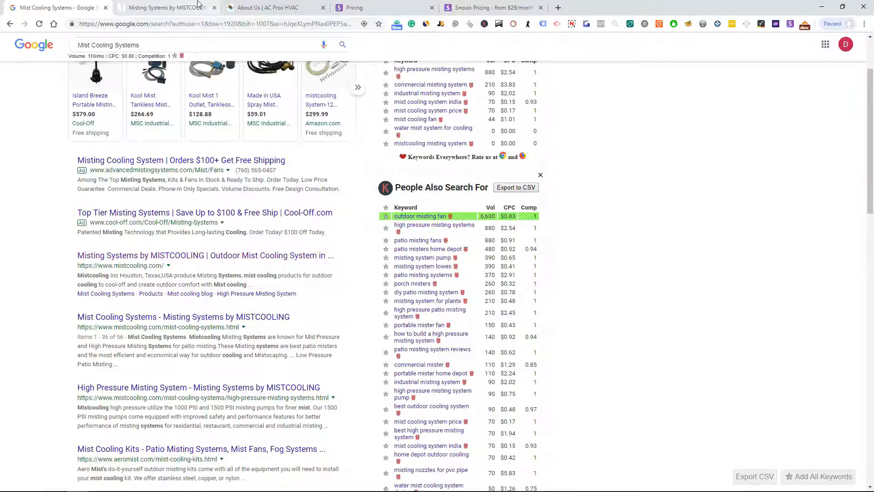
Step: View the MISTCOOLING result, close the AC Pros About Us page, and search Mist Cooling Systems austin
left_click(168, 7)
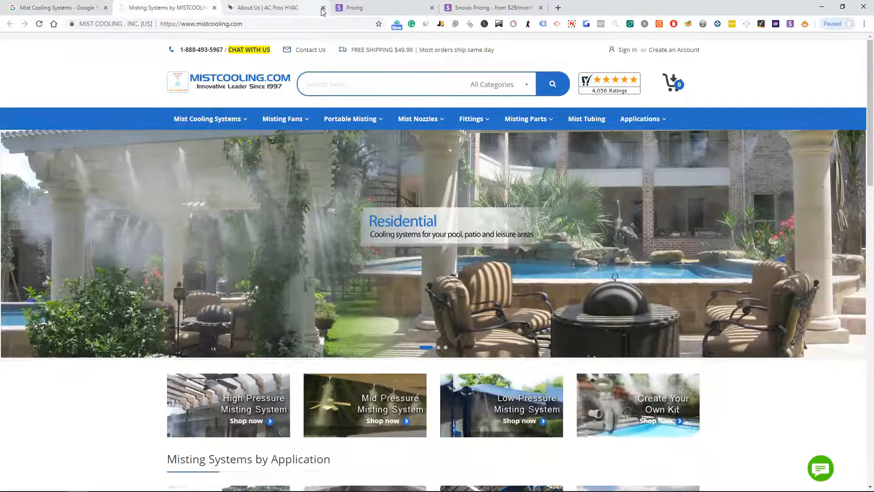
left_click(323, 8)
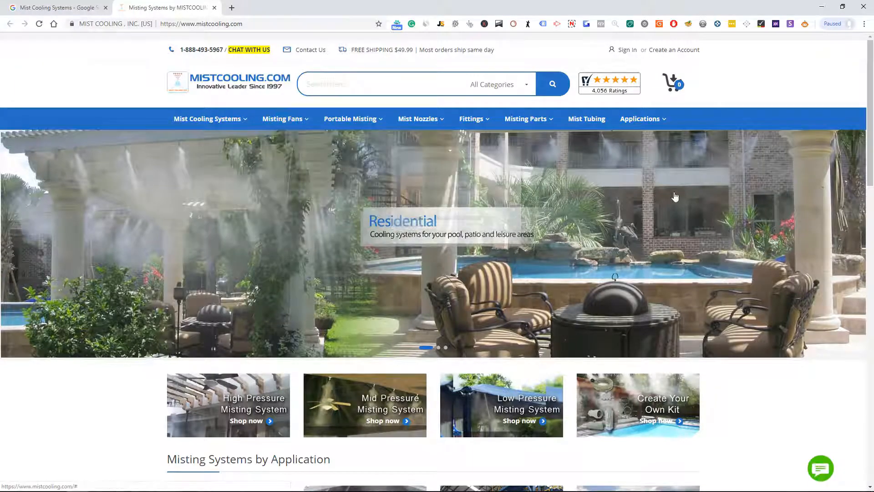
scroll("down", 3)
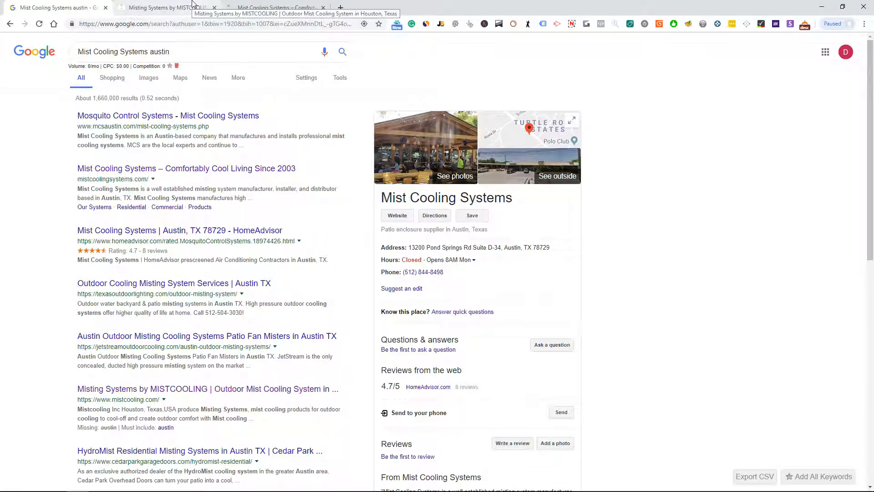
Step: Browse the mistcoolingsystems.com site, close it, and search for Austin Green Team, LLC
left_click(274, 7)
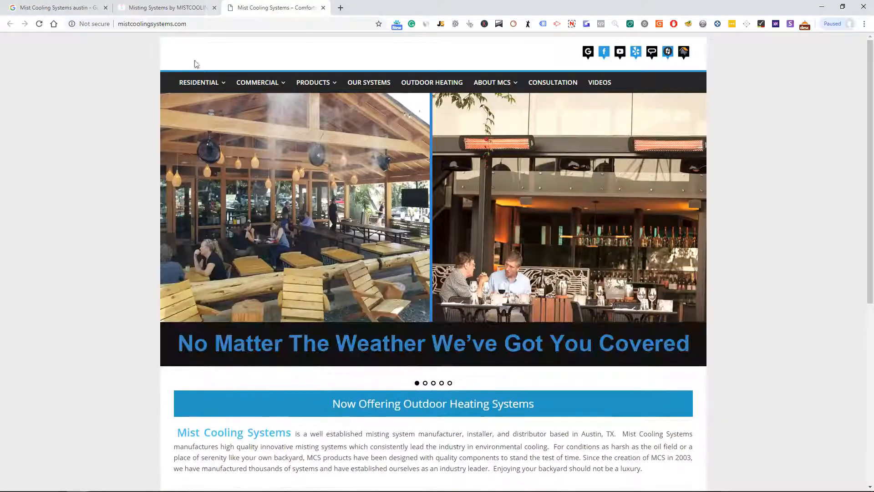
scroll("down", 3)
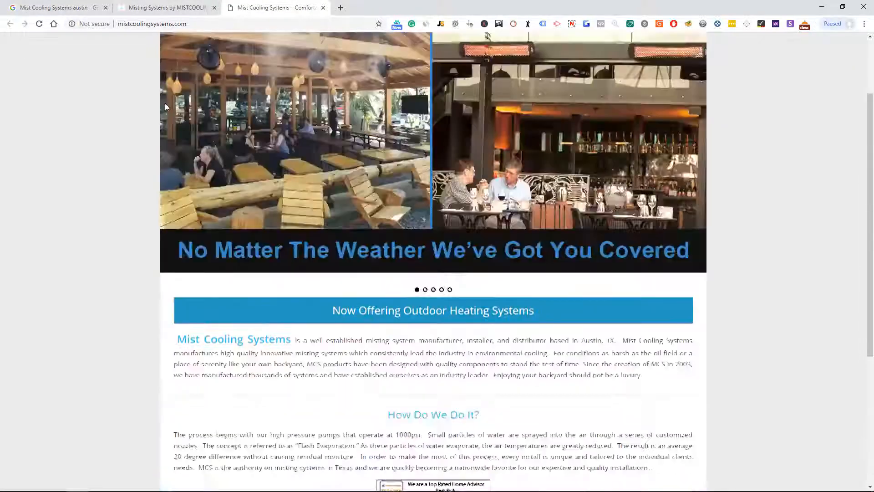
scroll("down", 3)
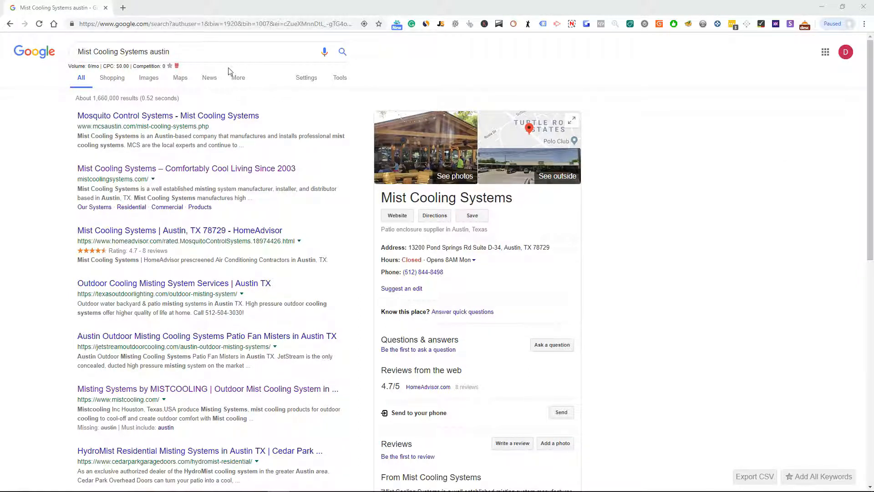
type("Austin Green Team, LLC")
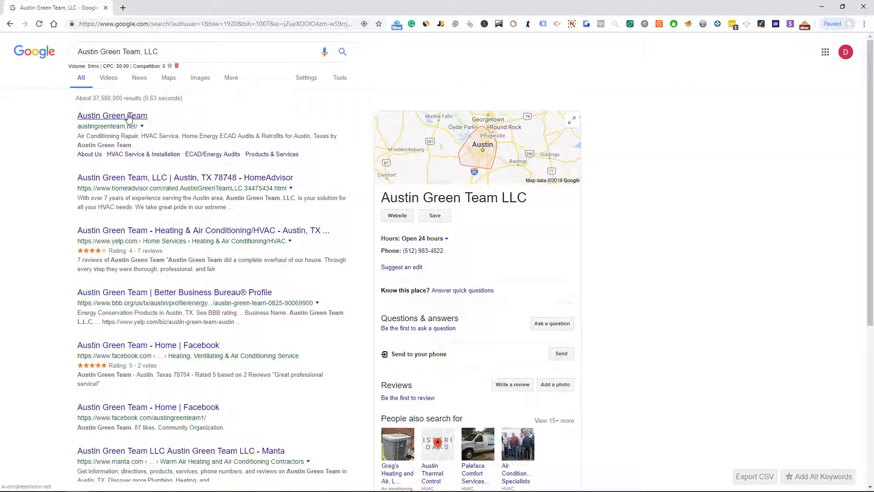
Step: Open the Austin Green Team website and its business profile results in new tabs
left_click(112, 115)
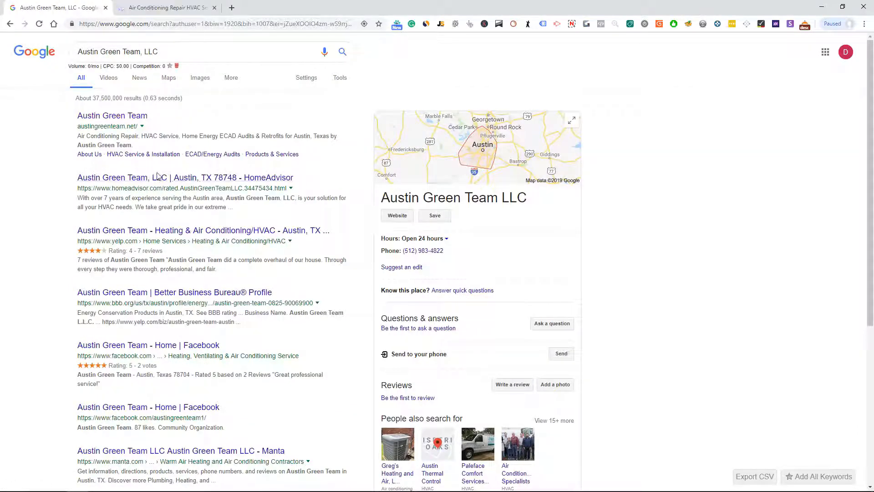
scroll("down", 3)
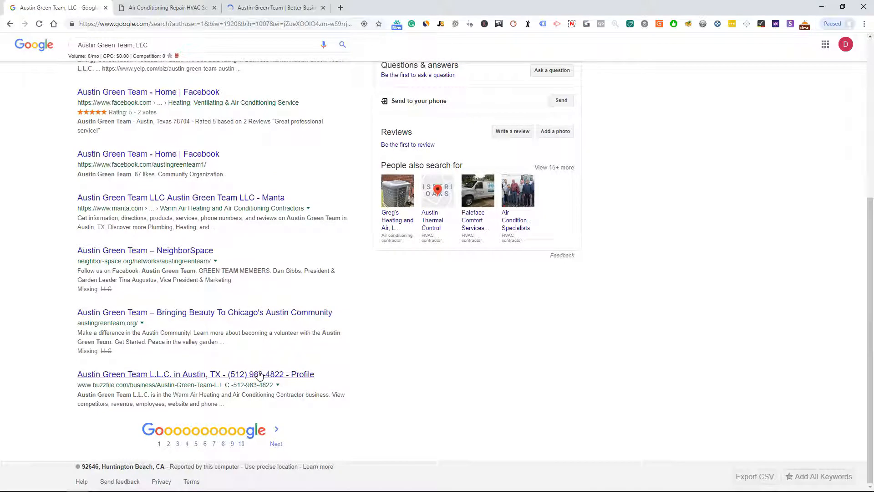
left_click(195, 374)
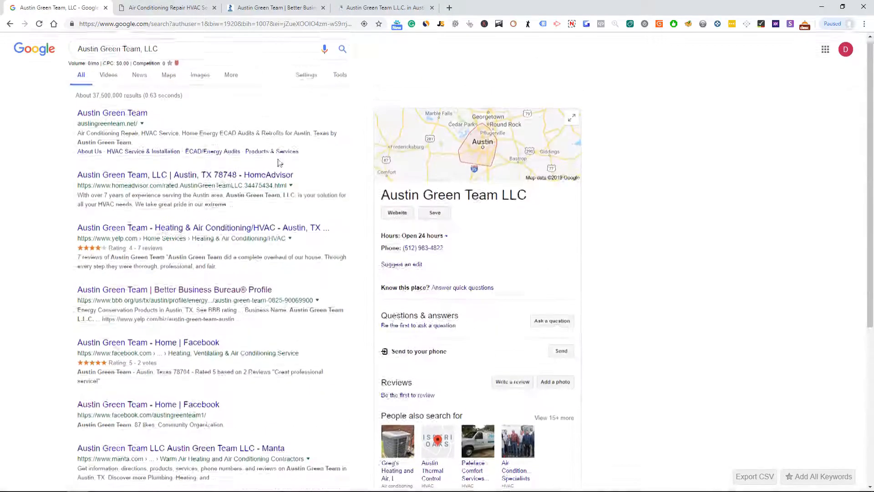
Step: View austingreenteam.net's Meet Our Staff page, then its BBB profile with business management details
left_click(164, 7)
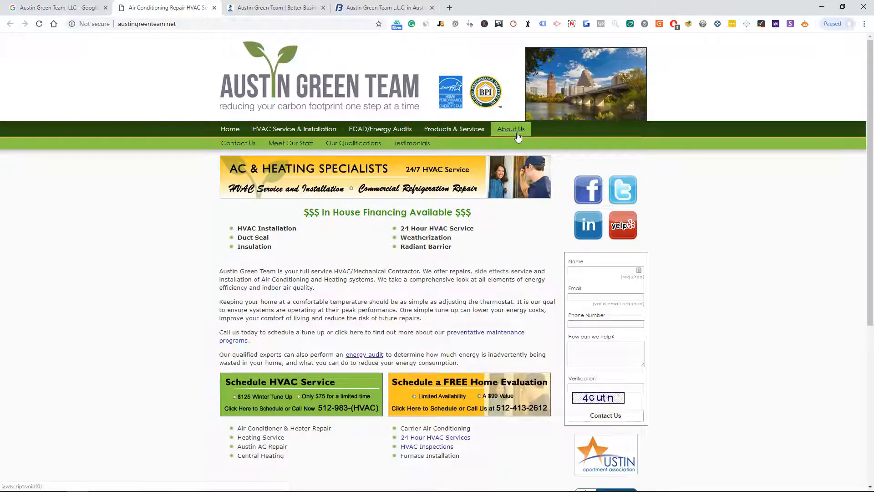
mouse_move(514, 128)
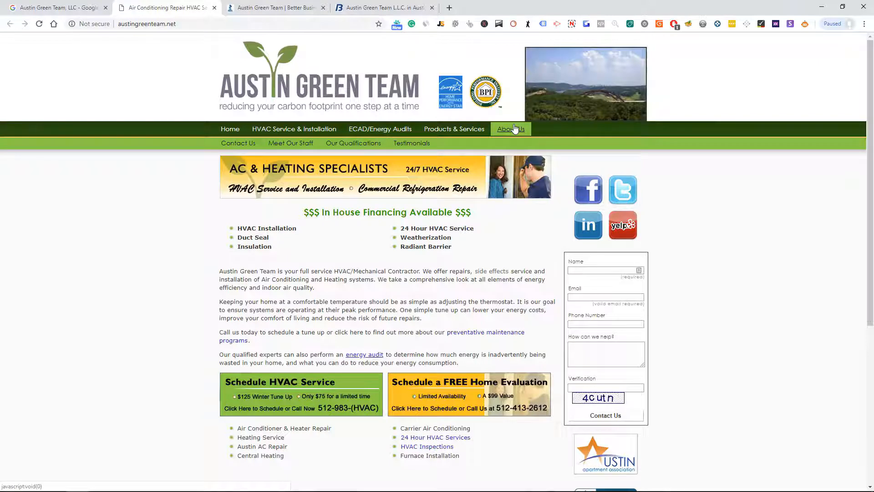
mouse_move(511, 138)
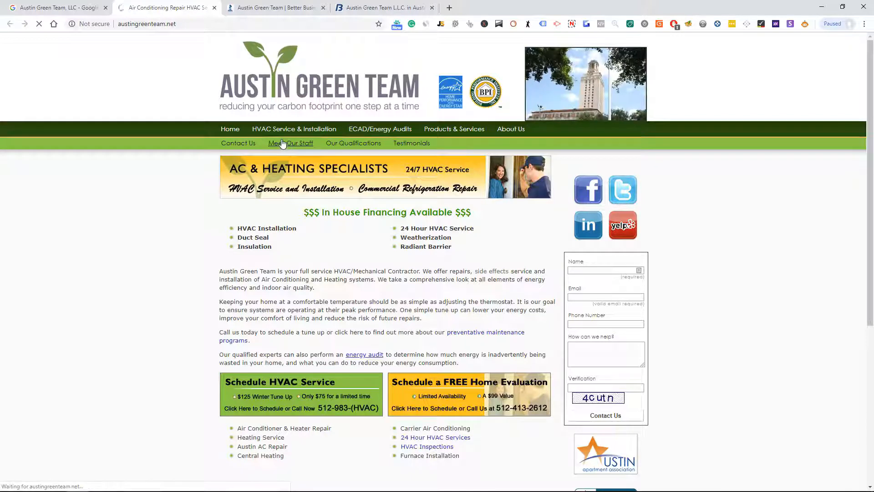
left_click(291, 143)
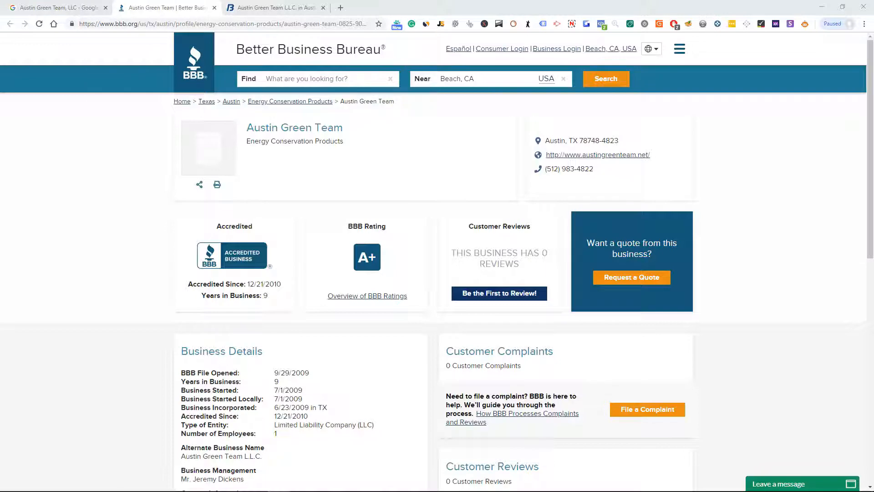
Step: Search Google for Del's Heating & Air Conditioning, LLC and open its website
left_click(55, 7)
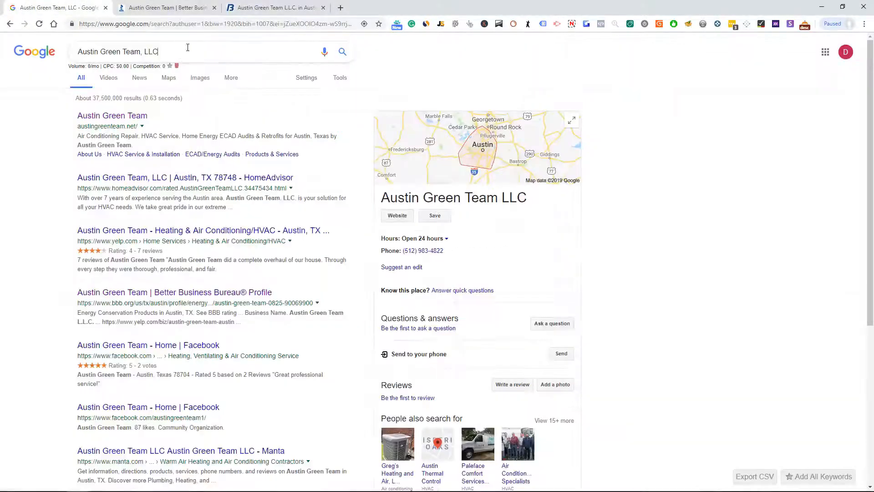
type("Del's Heating & Air Conditioning, LLC")
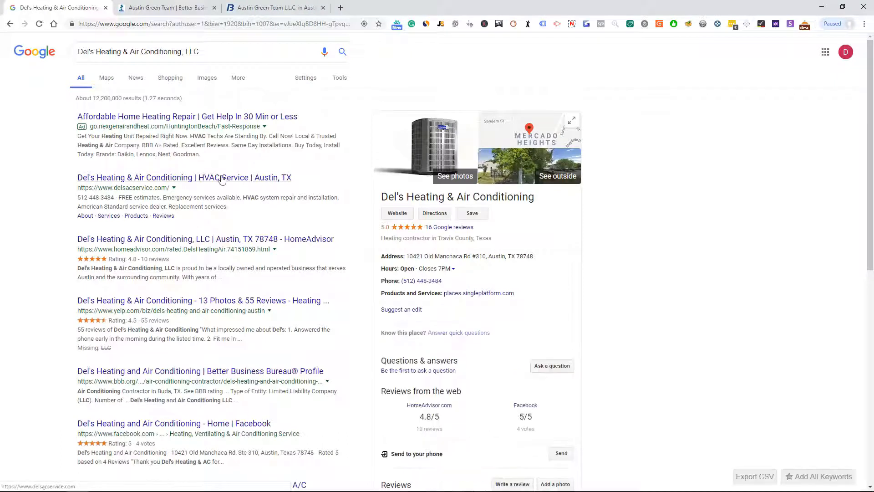
left_click(184, 178)
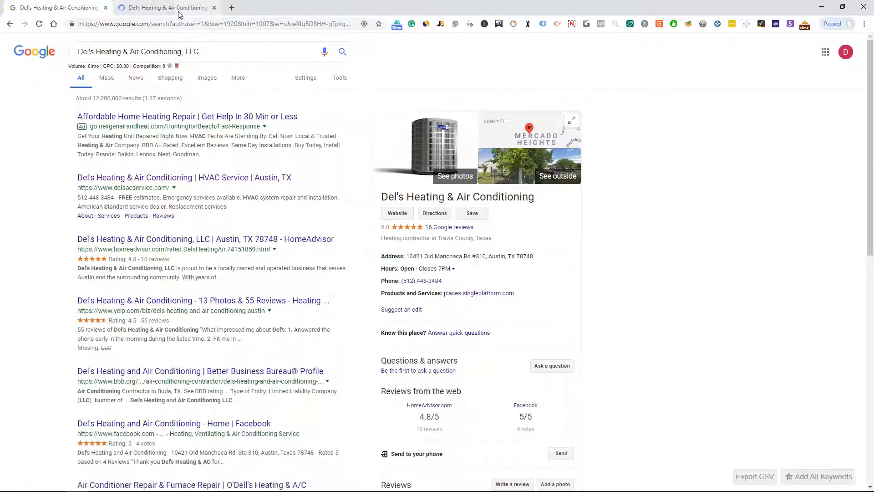
left_click(396, 213)
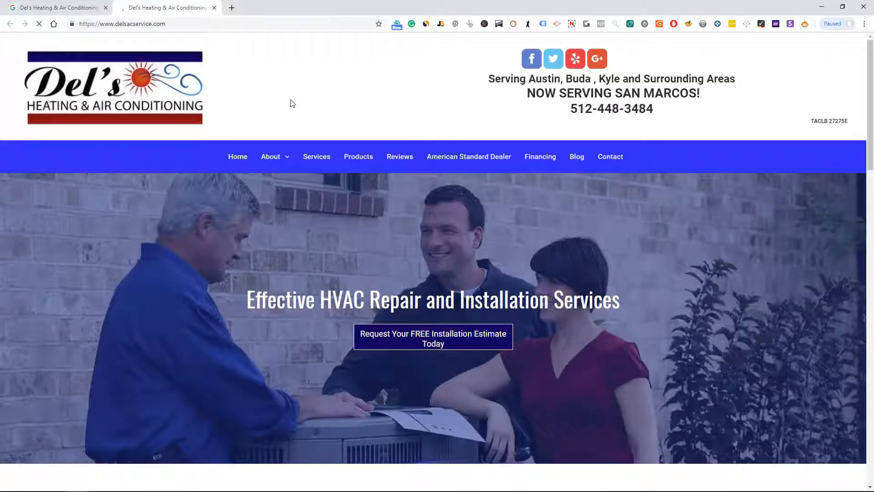
mouse_move(271, 156)
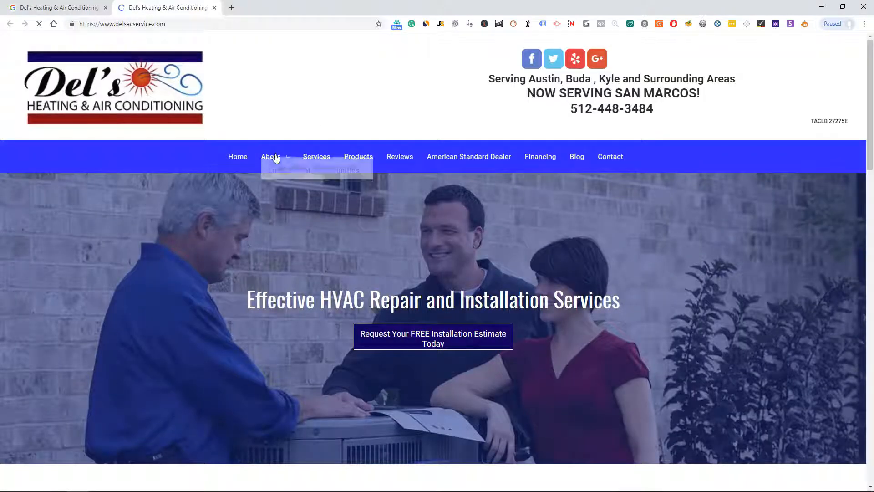
Step: Review Del's About Us page, then return to its Google search results
left_click(270, 156)
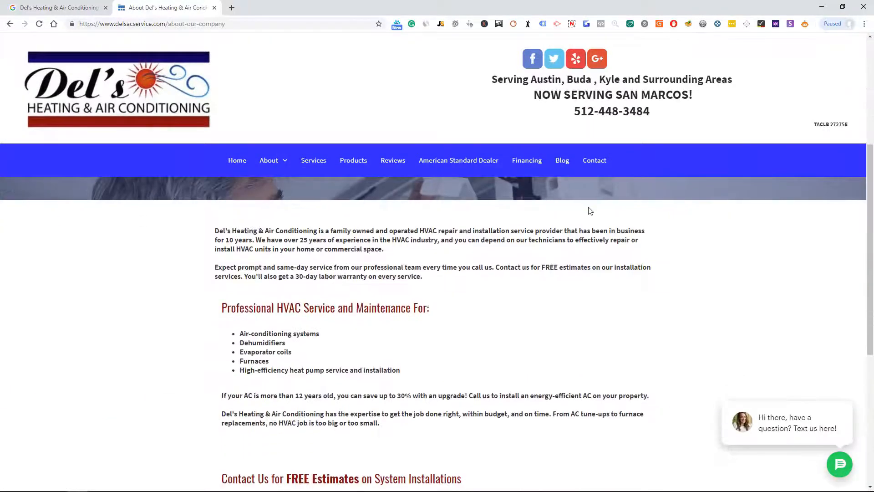
scroll("down", 3)
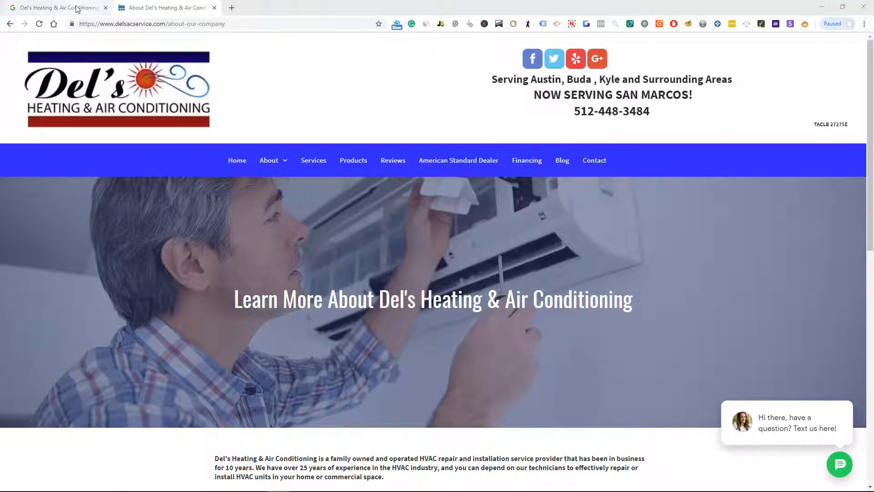
left_click(55, 7)
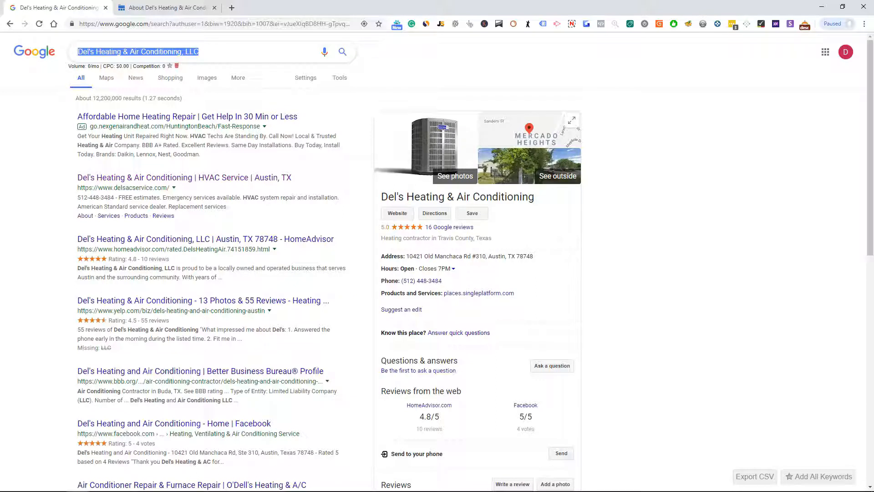
Step: Search Google for 'pest control las vegas' and look through the results
type("a")
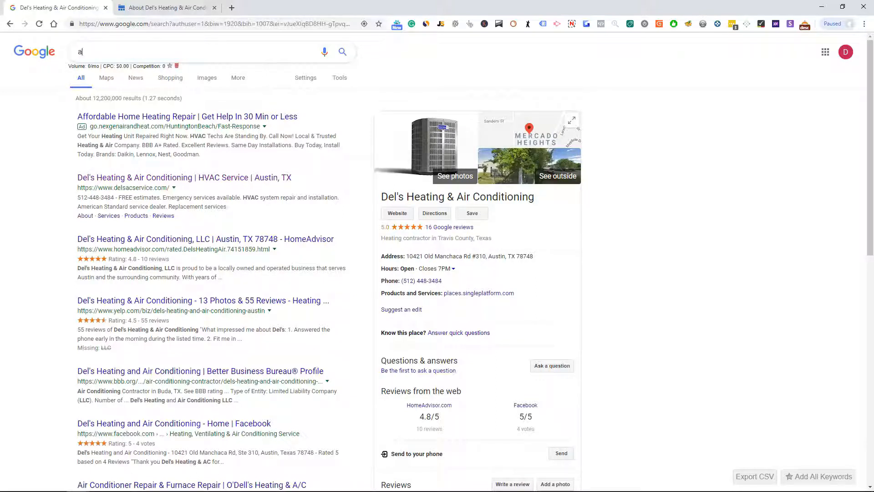
type("ir c")
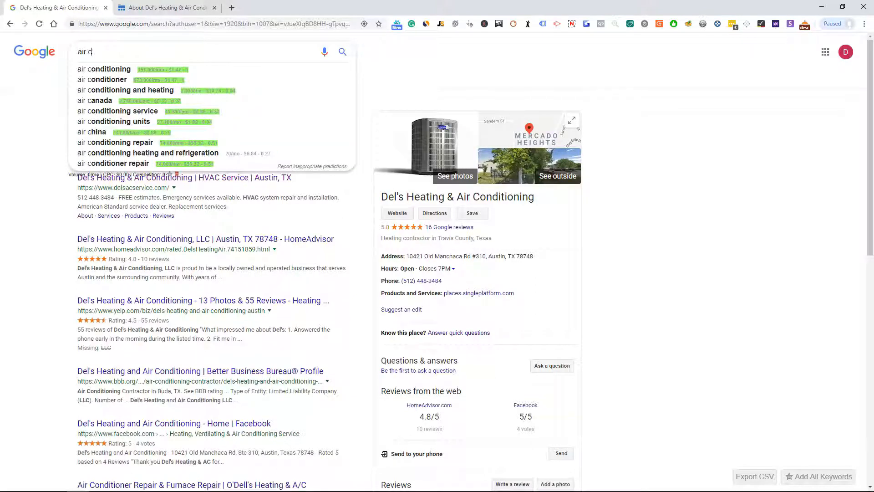
type("pest control las vegas")
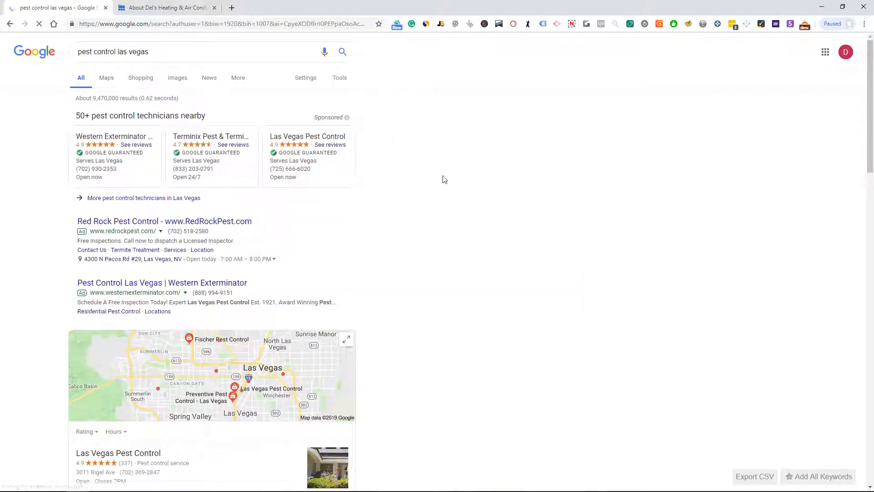
scroll("down", 3)
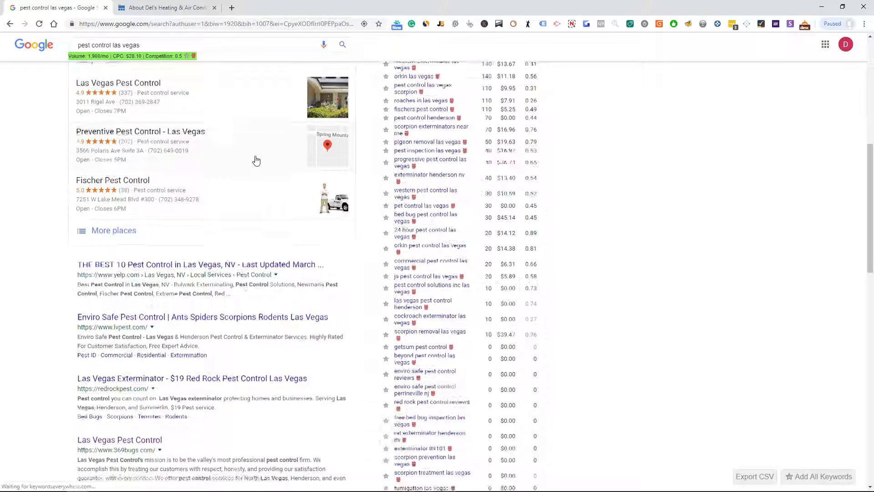
scroll("down", 3)
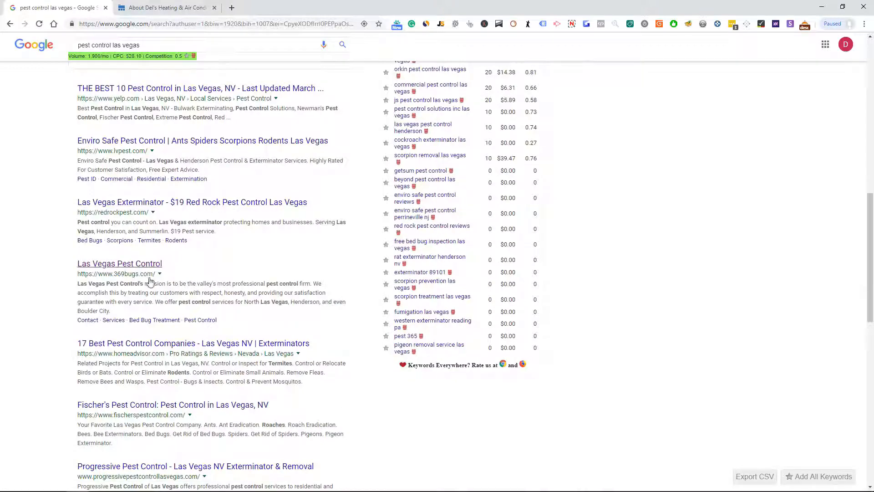
Step: Open the Red Rock Pest Control result in a new tab and browse its site
right_click(192, 202)
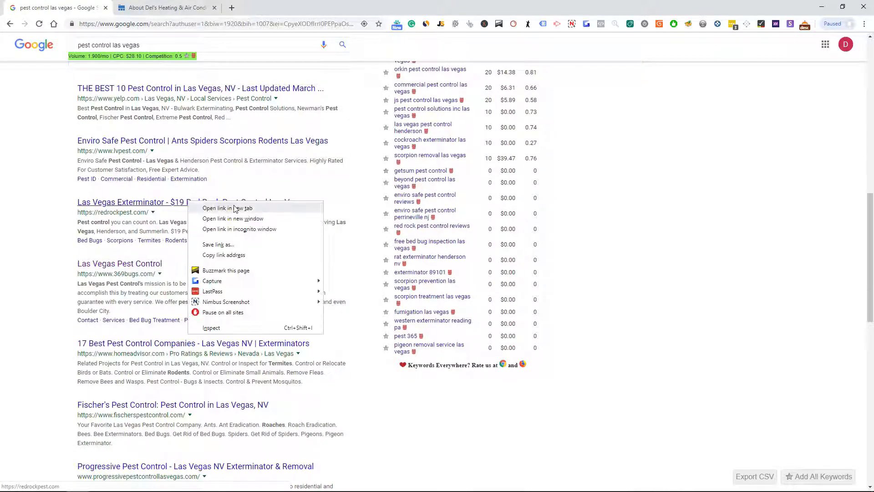
left_click(228, 208)
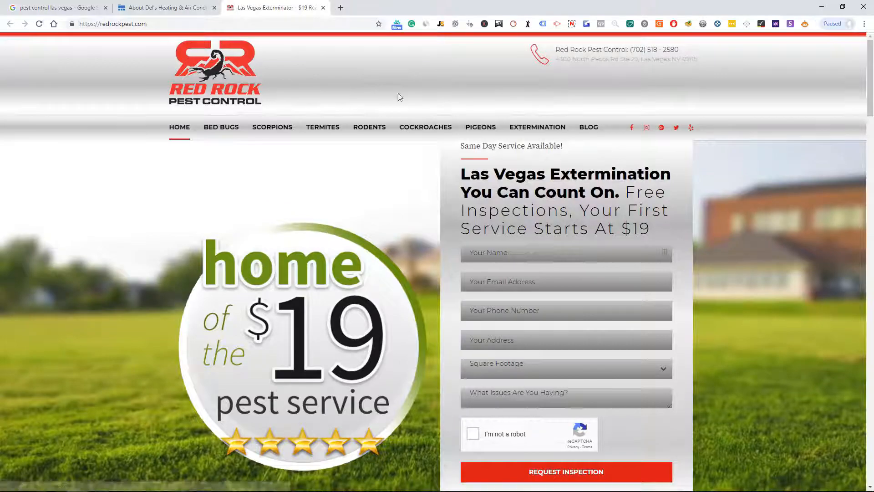
scroll("down", 3)
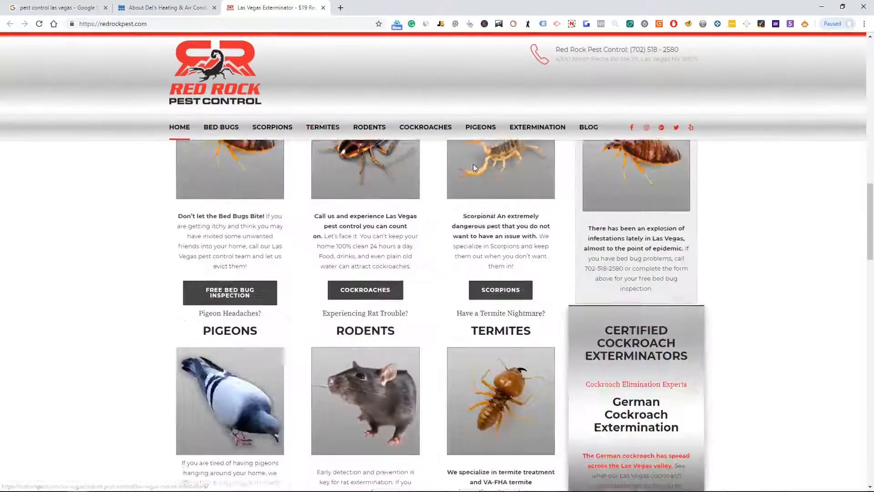
scroll("down", 3)
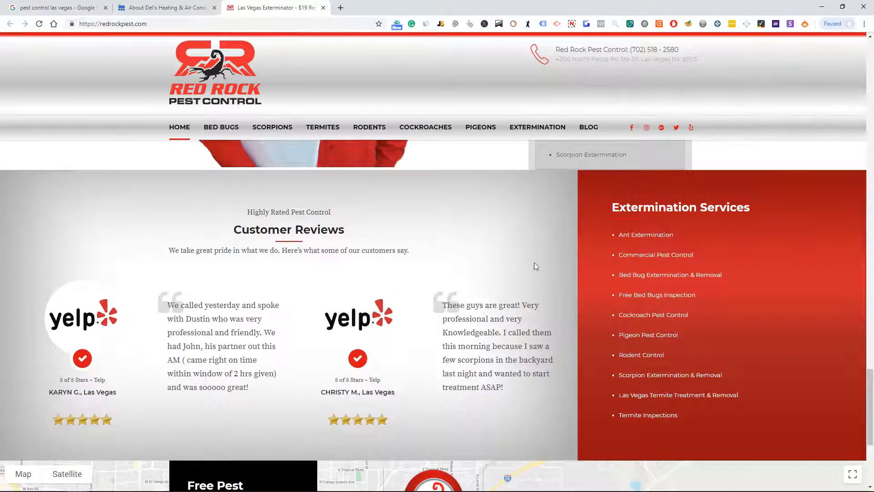
scroll("down", 3)
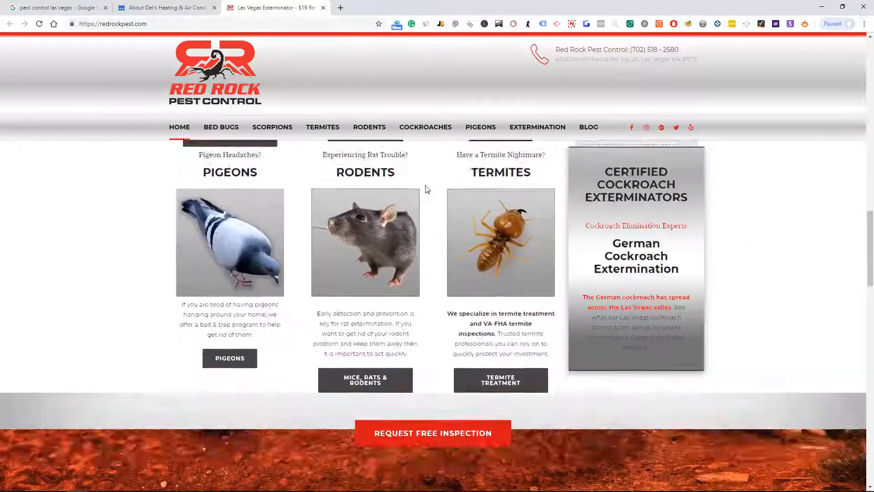
scroll("up", 3)
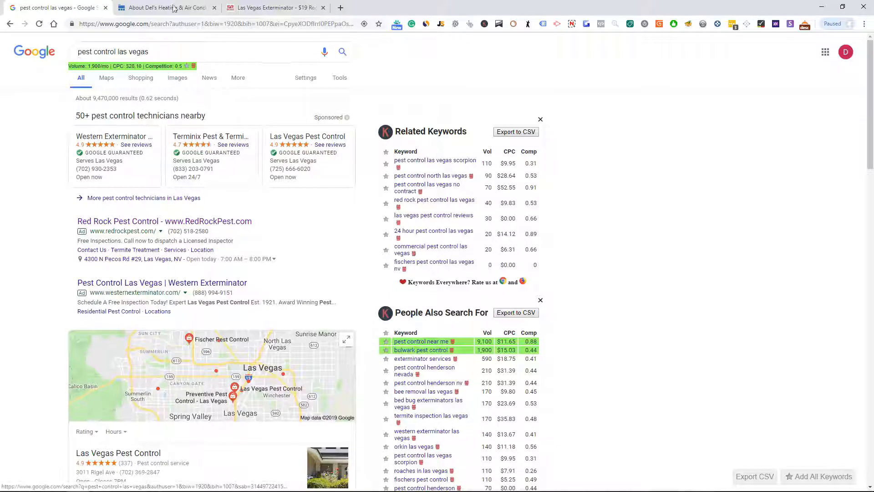
Step: Search 'red rock pest control owner', finding Dustin as owner/manager, then reopen redrockpest.com
type("red rock pest")
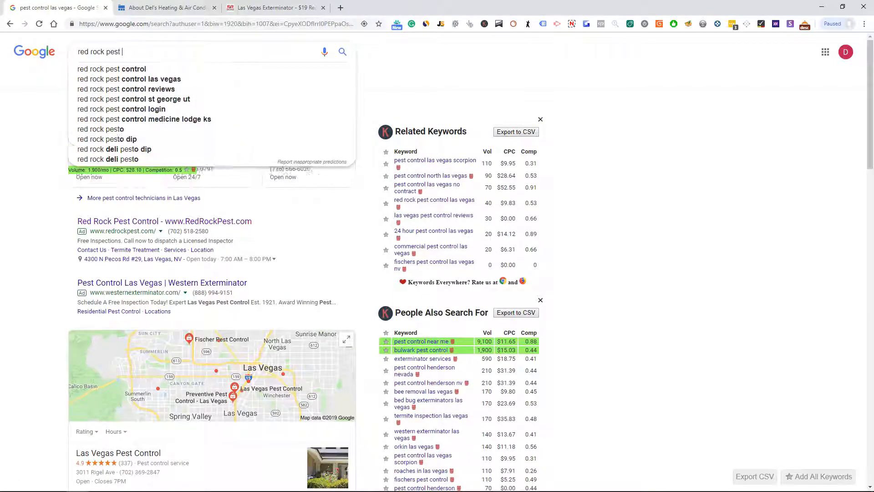
type("control owner")
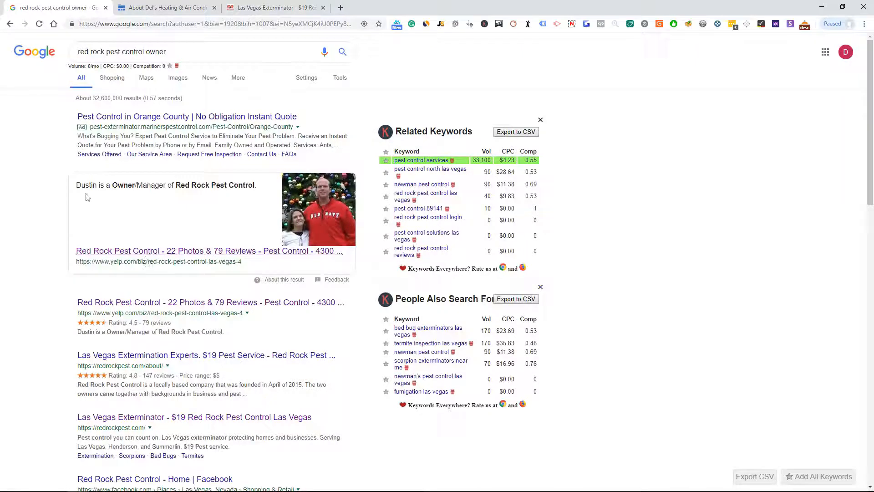
left_click(273, 7)
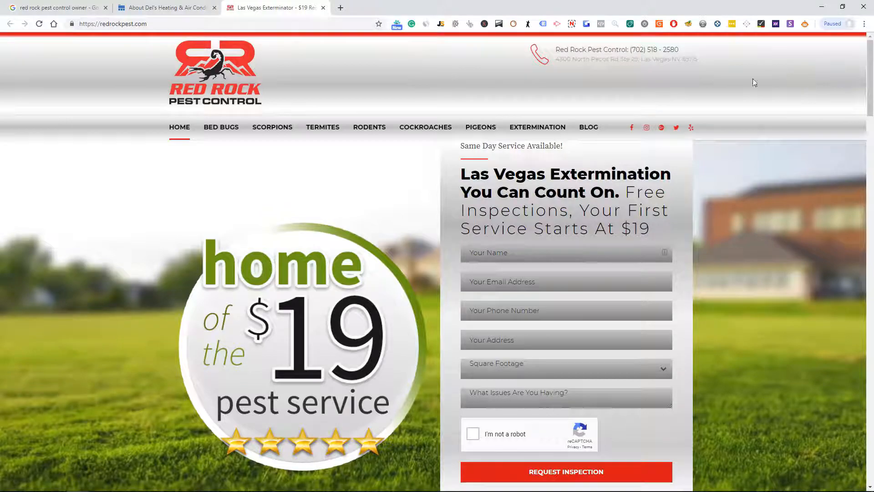
Step: Review the Red Rock owner search results further down the page
left_click(55, 7)
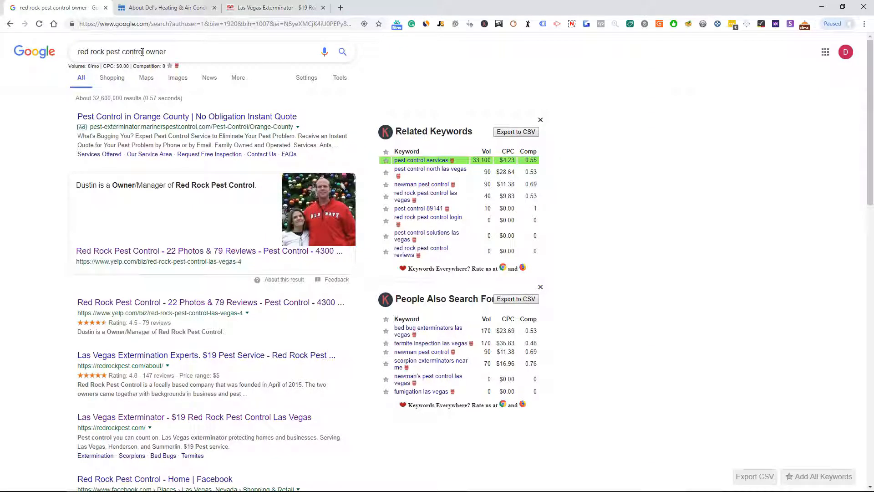
scroll("down", 3)
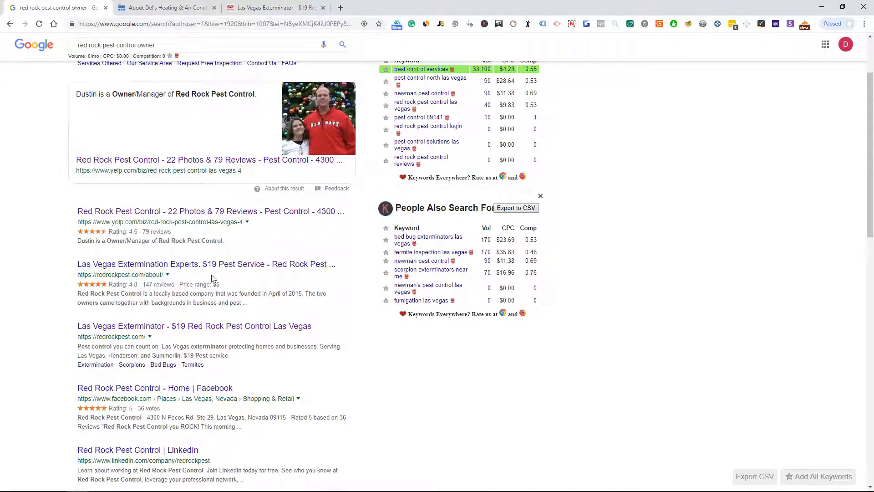
scroll("down", 3)
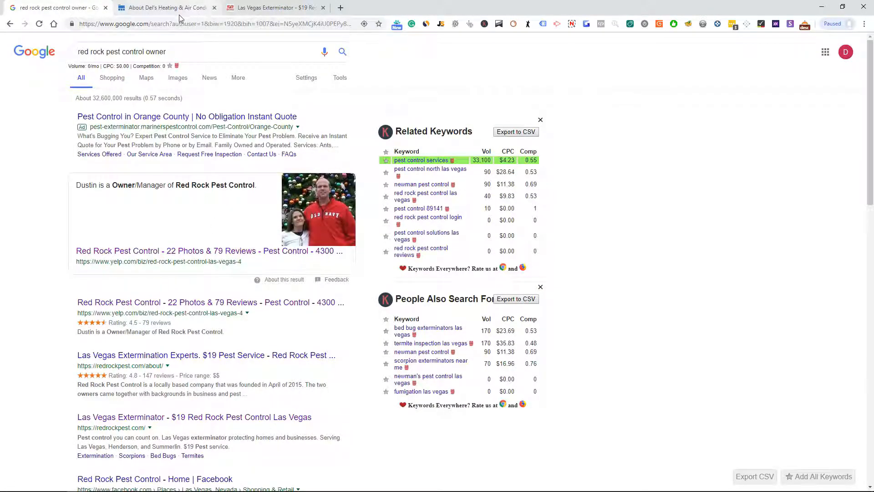
Step: Back on redrockpest.com, run Snov.io Email Finder to list candidate redrockpest.com addresses
left_click(165, 7)
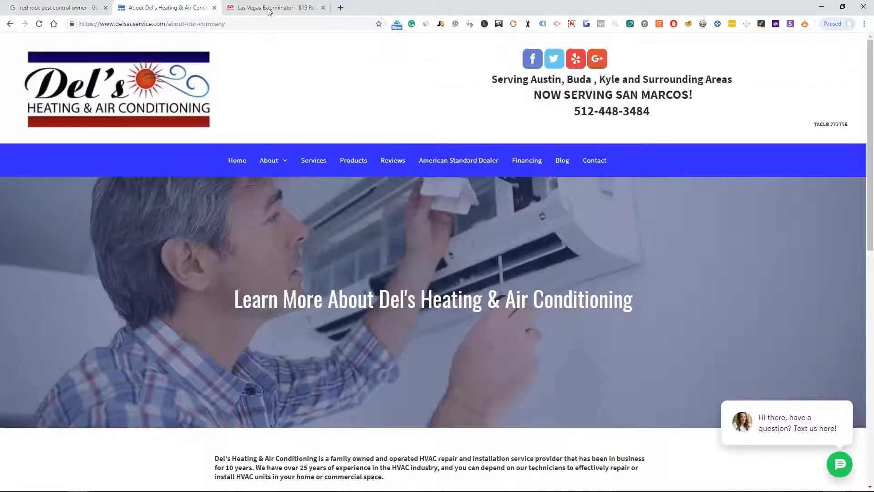
left_click(273, 8)
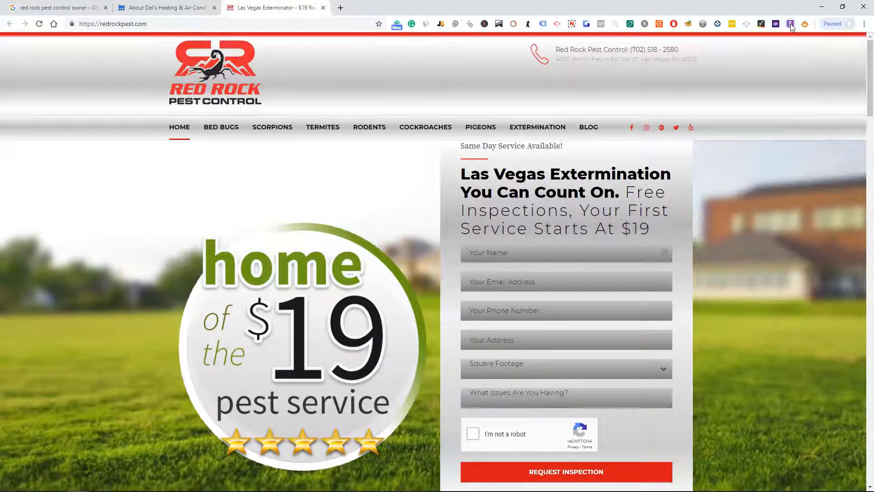
left_click(791, 23)
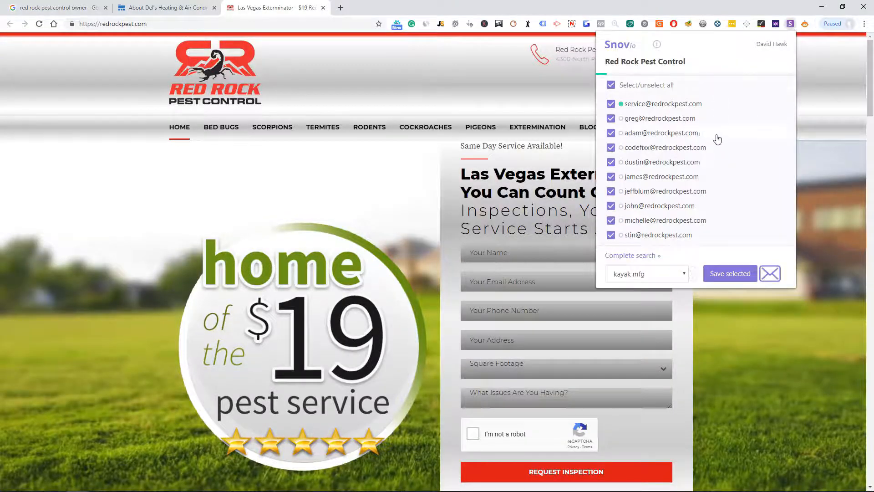